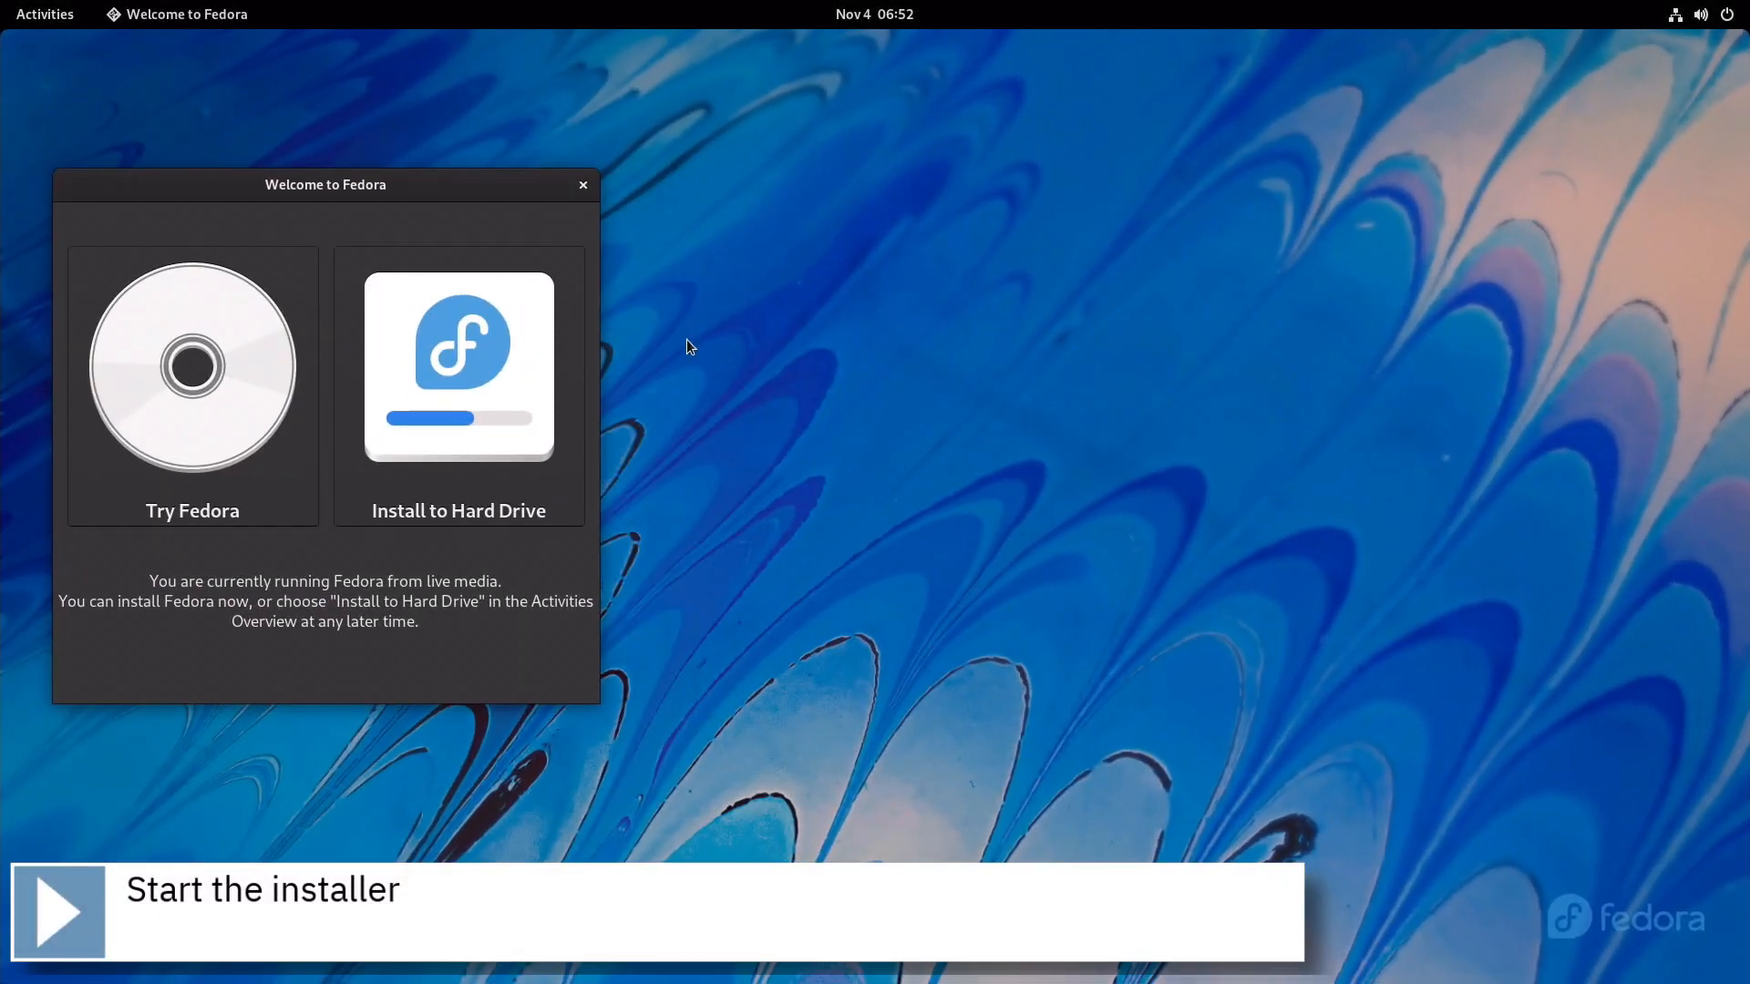
# Step: Start Install to Hard Drive from the Welcome to Fedora dialog
pyautogui.click(581, 184)
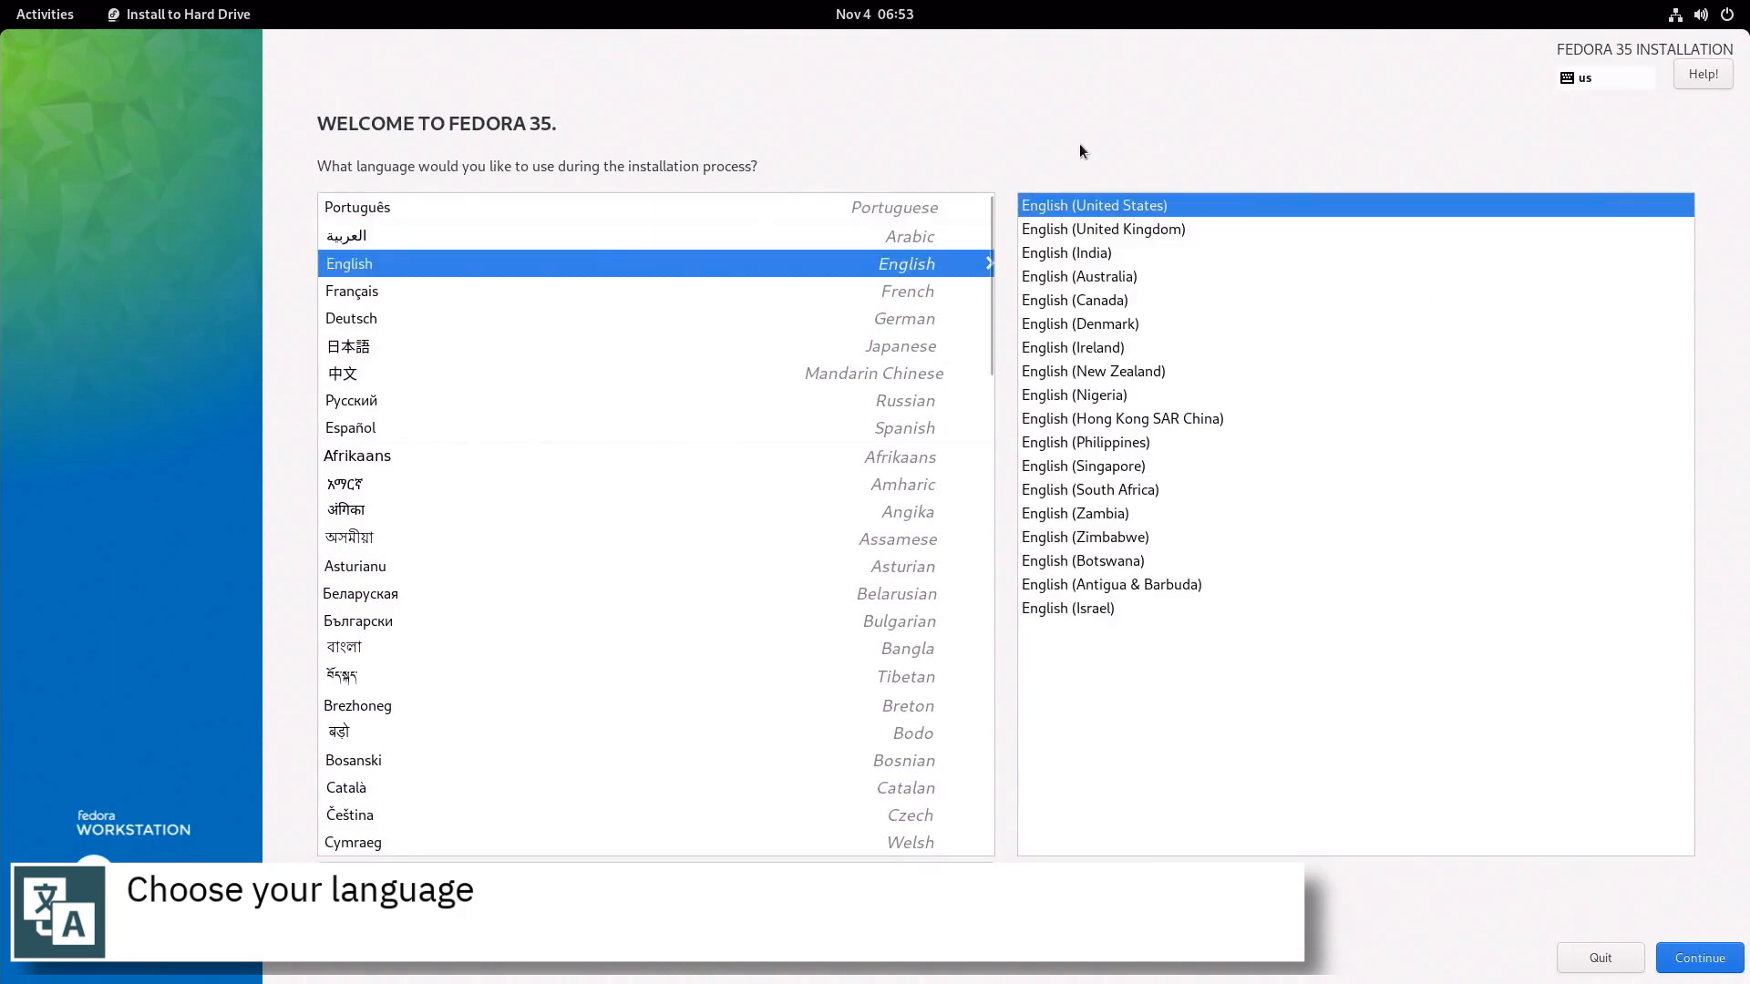
# Step: Choose English (United Kingdom) as the installation language and continue to the summary
pyautogui.click(1102, 230)
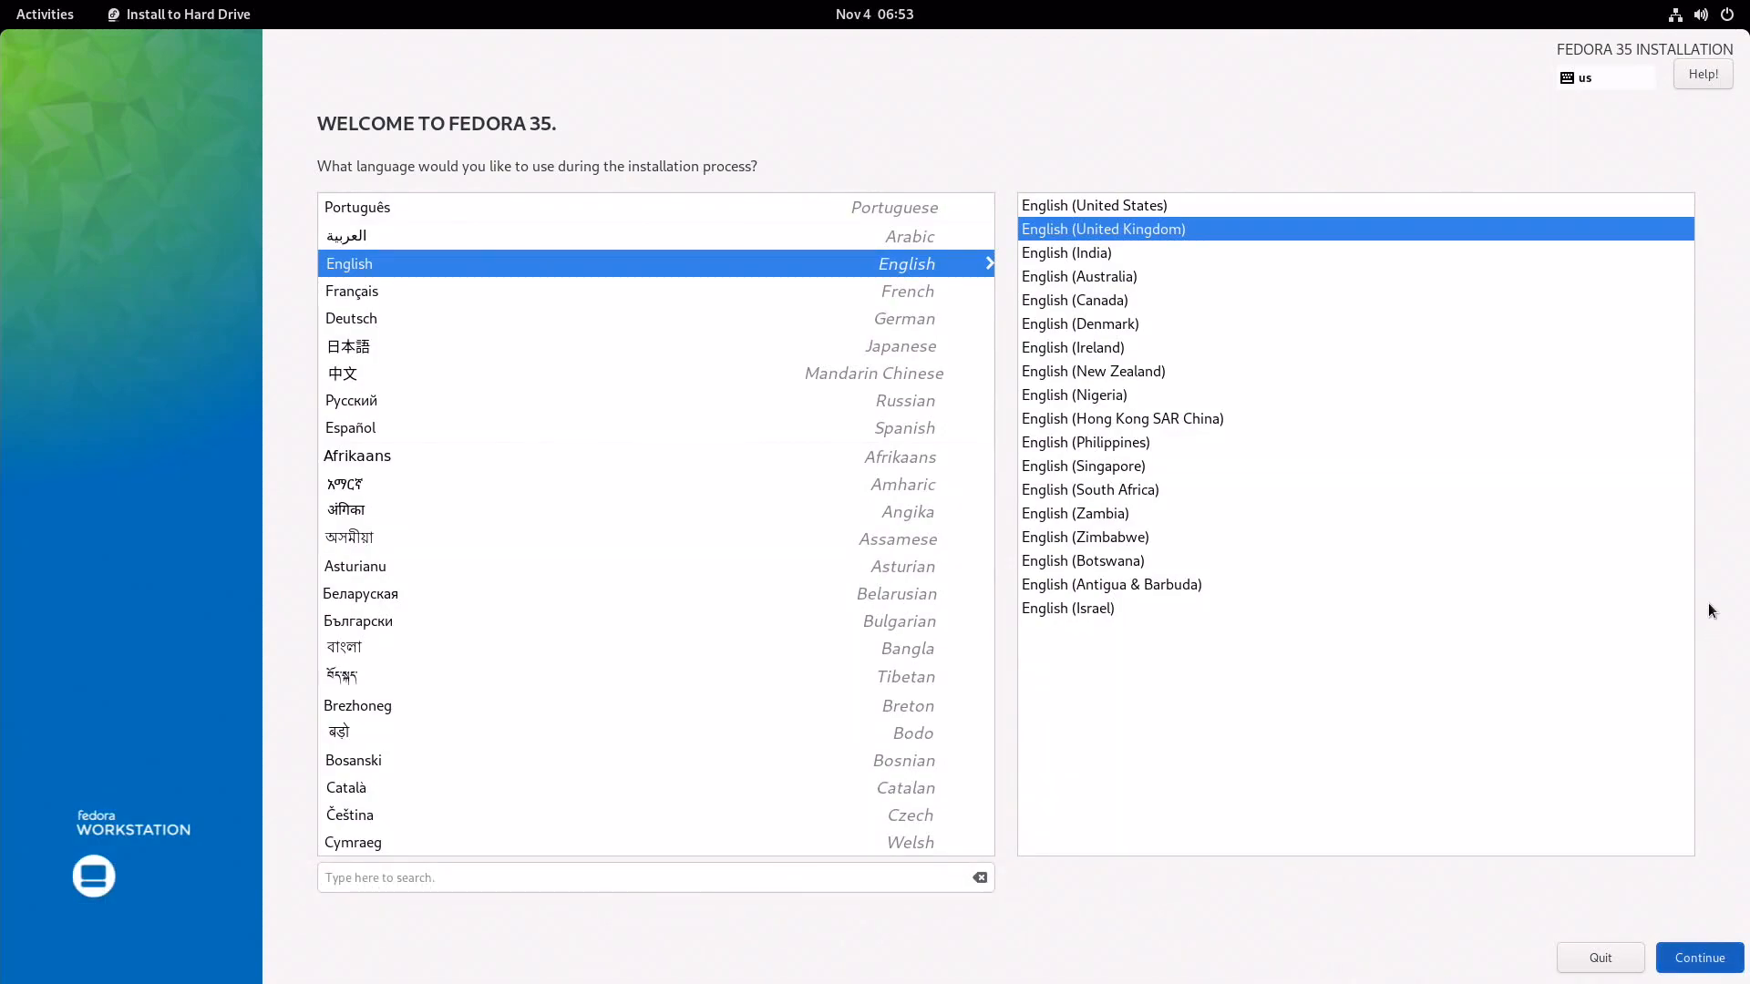
pyautogui.click(1696, 957)
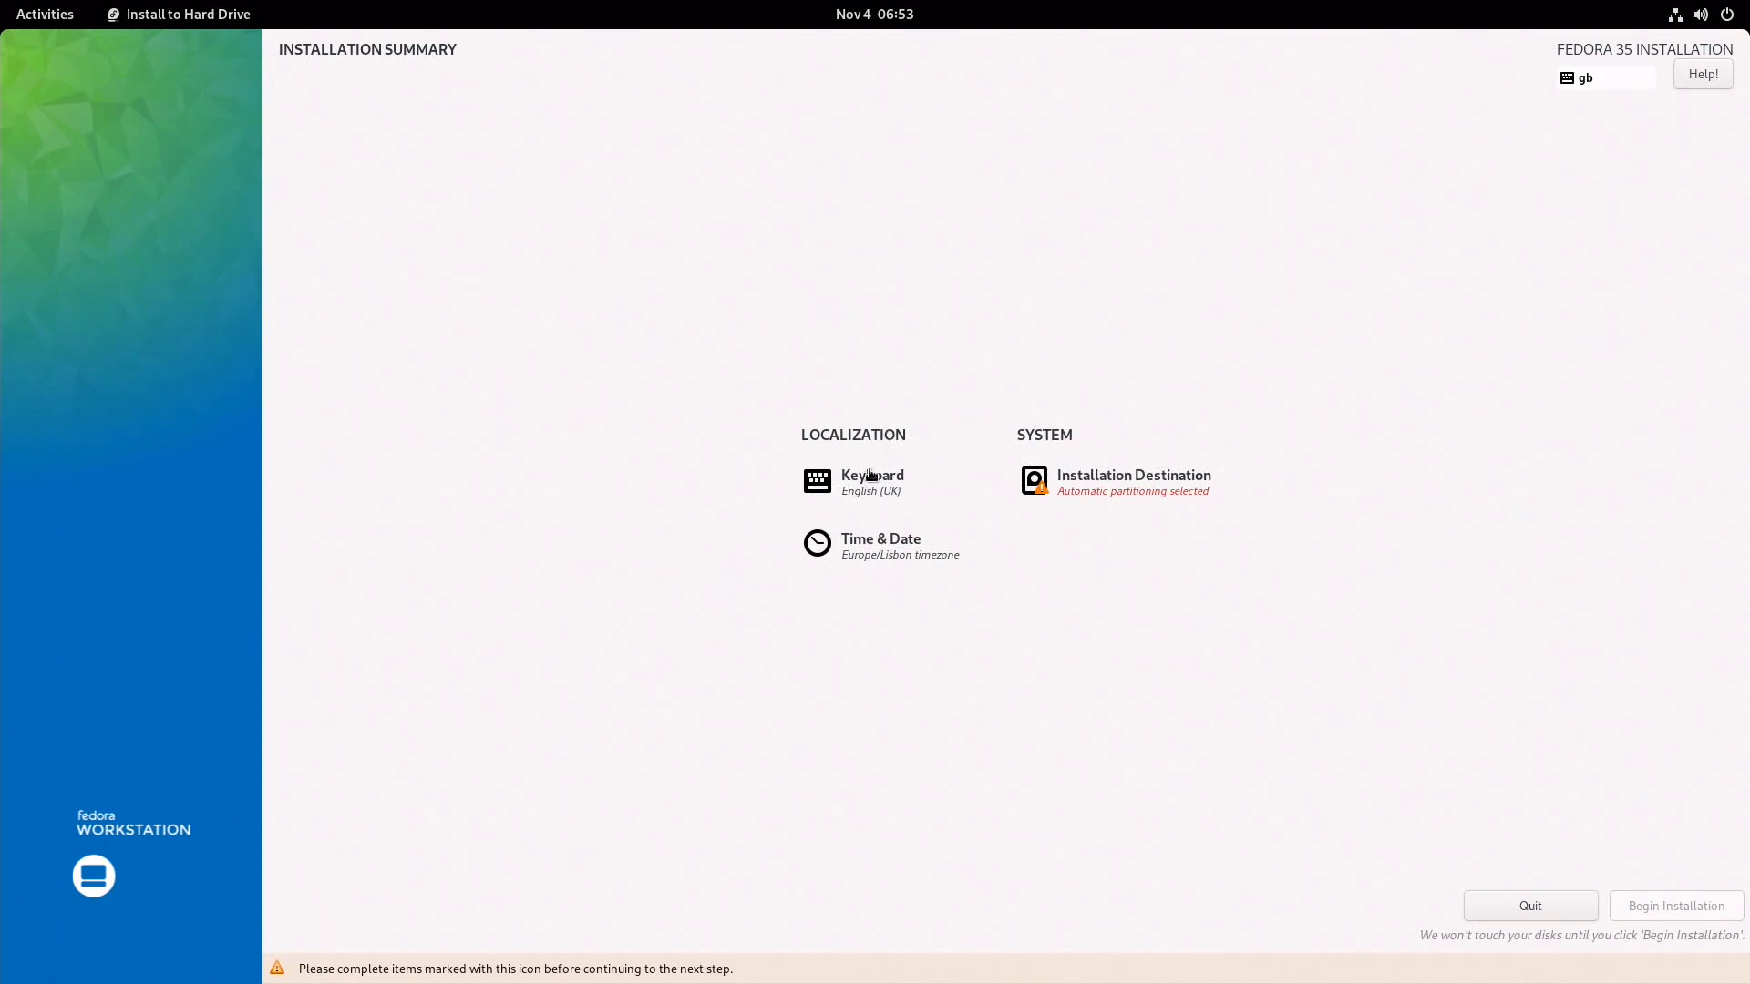
# Step: Add the Portuguese keyboard layout, remove English (UK), and return to the summary
pyautogui.click(871, 481)
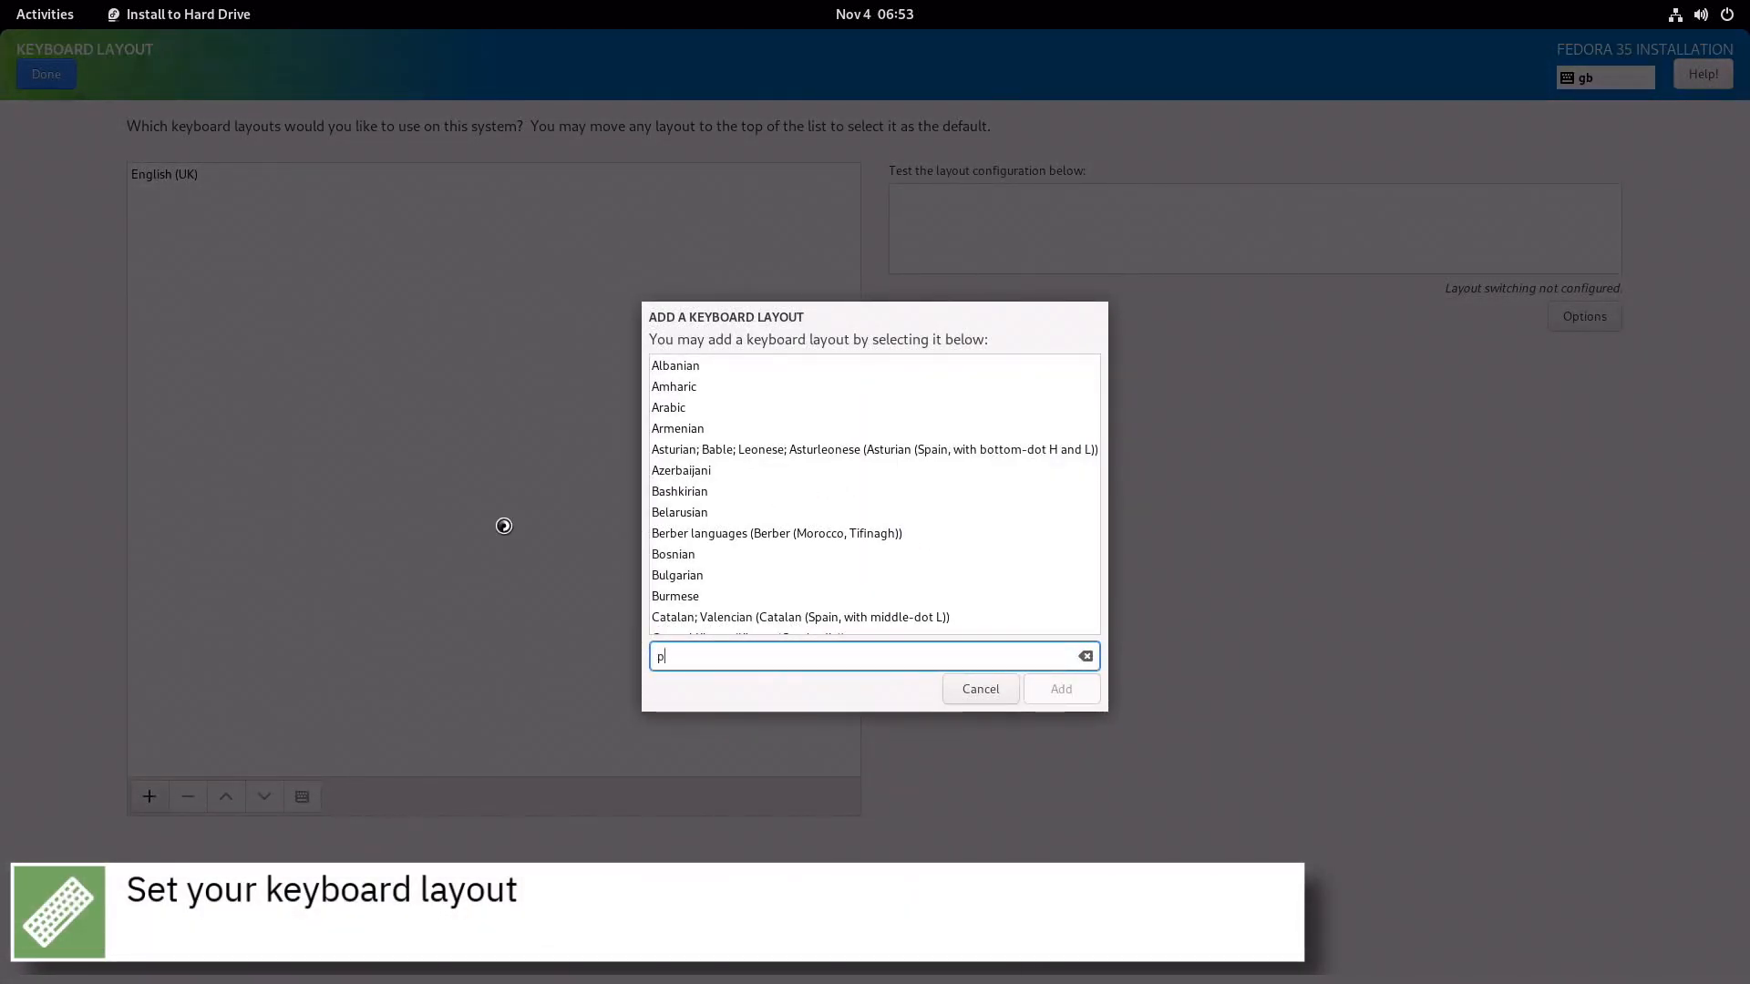
pyautogui.write('ort')
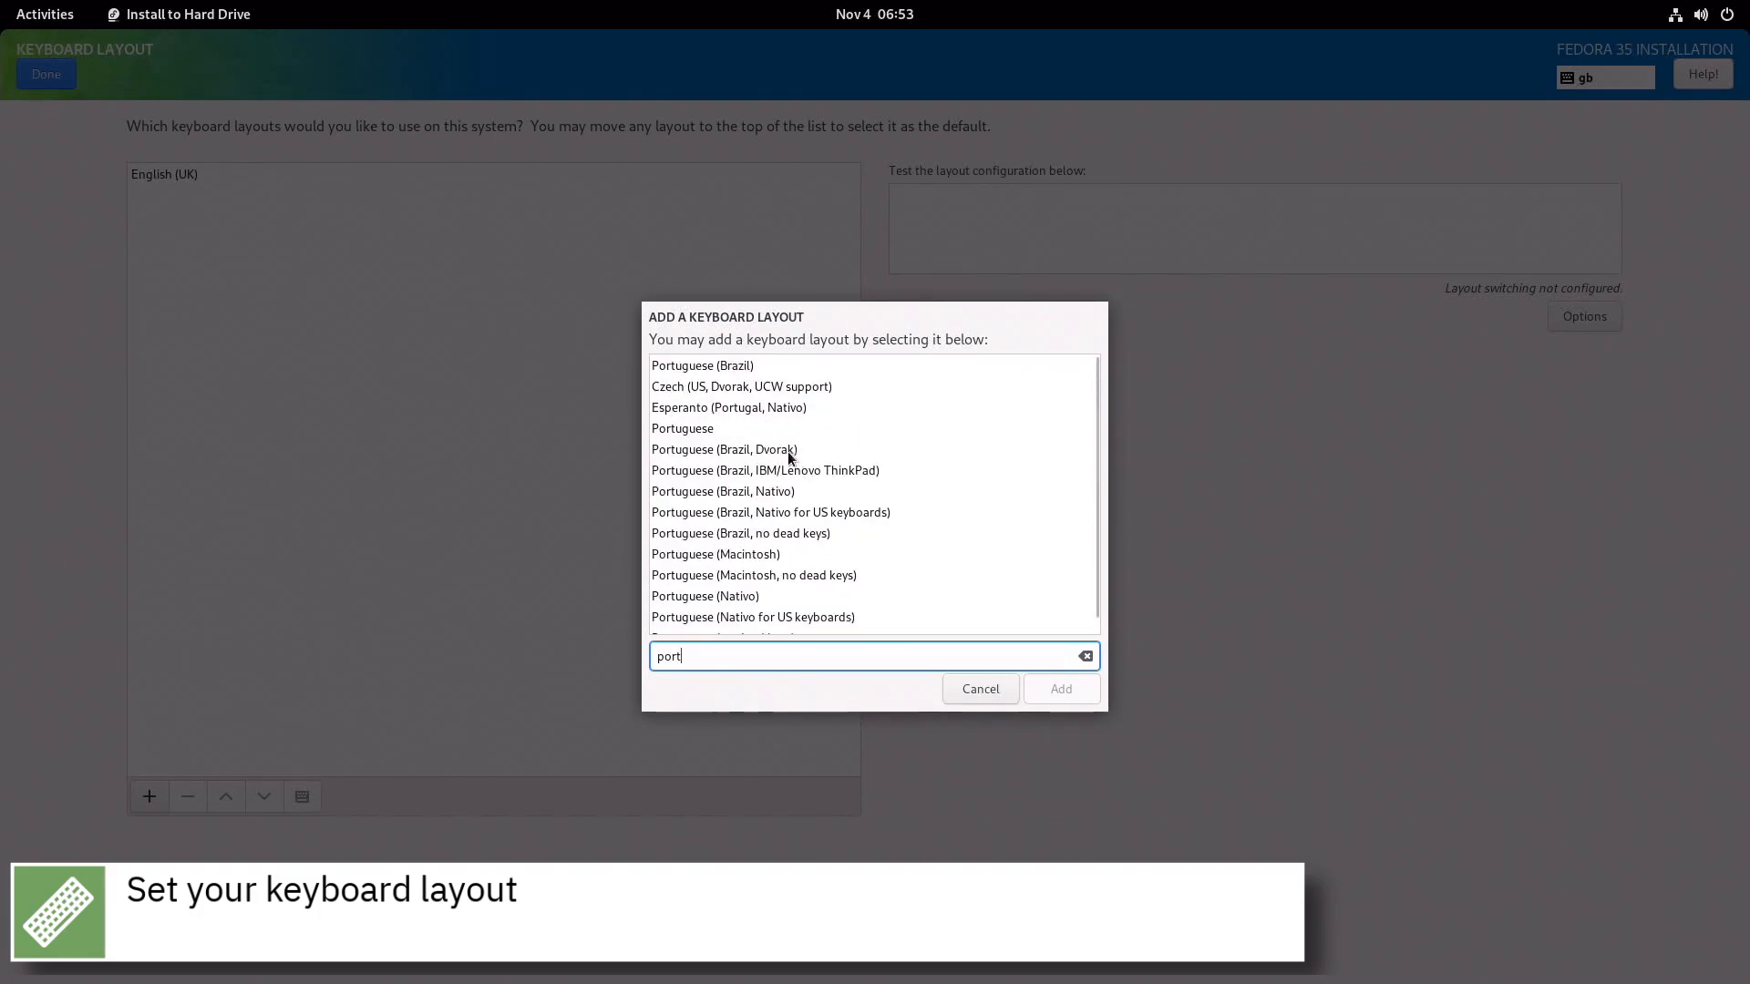
pyautogui.click(681, 427)
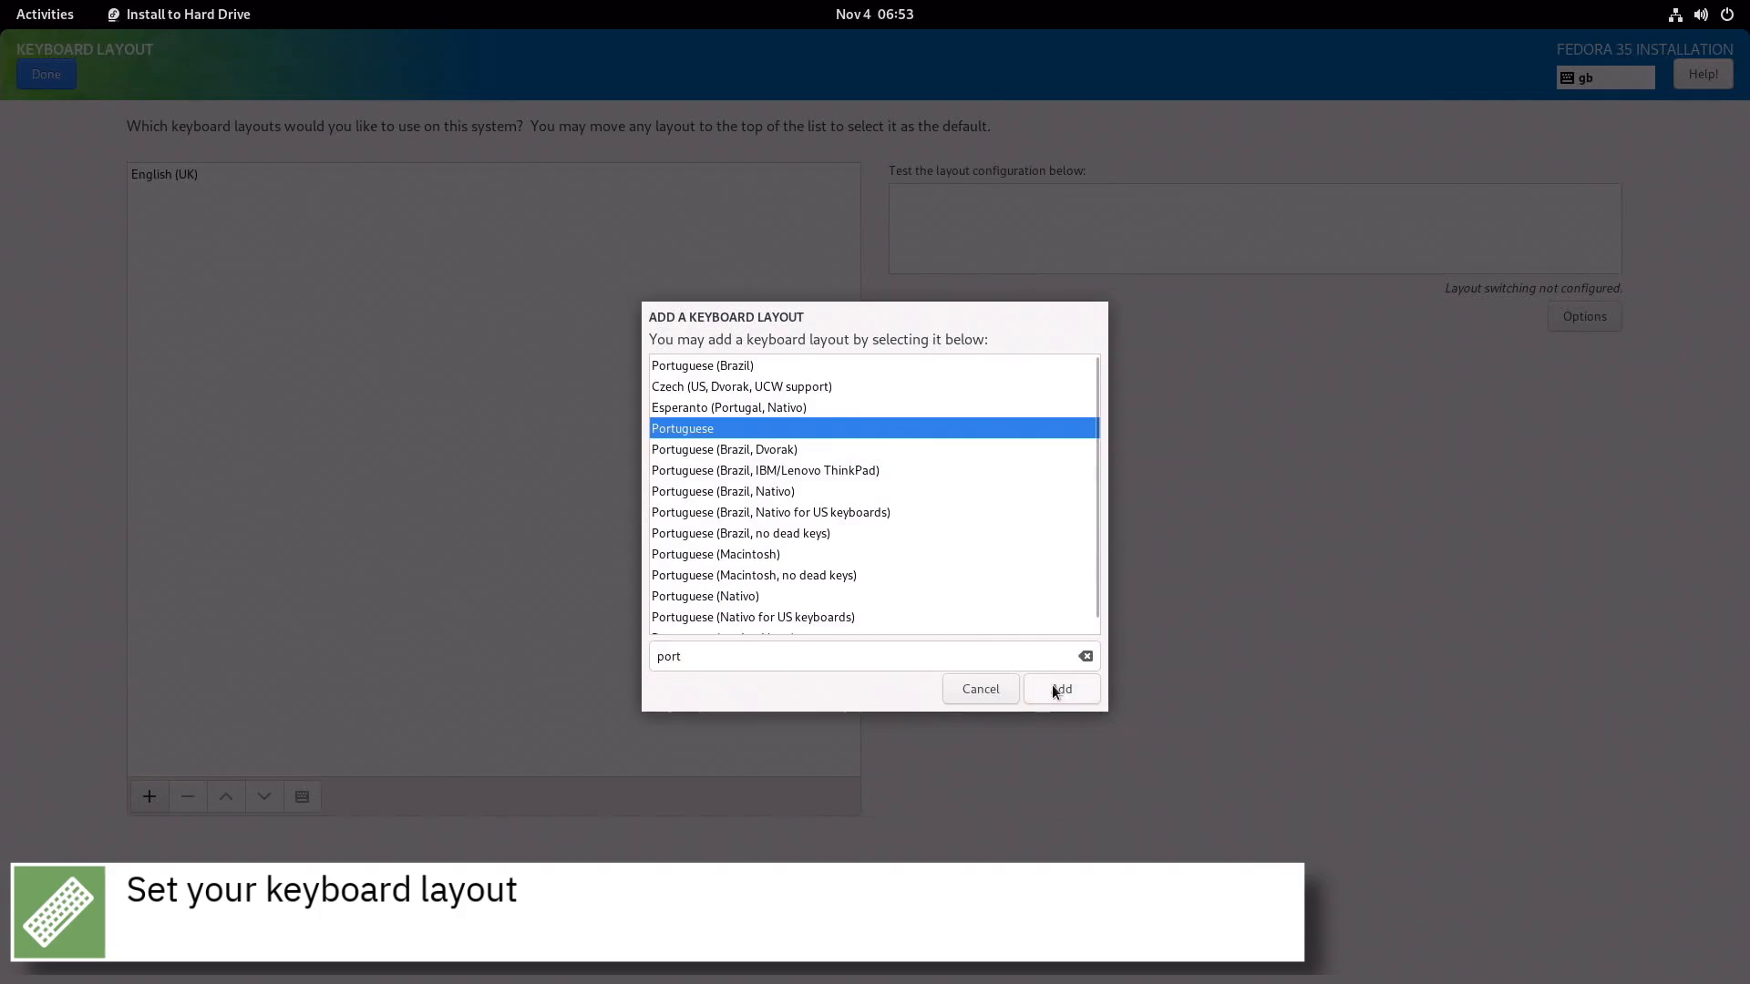
pyautogui.click(1059, 689)
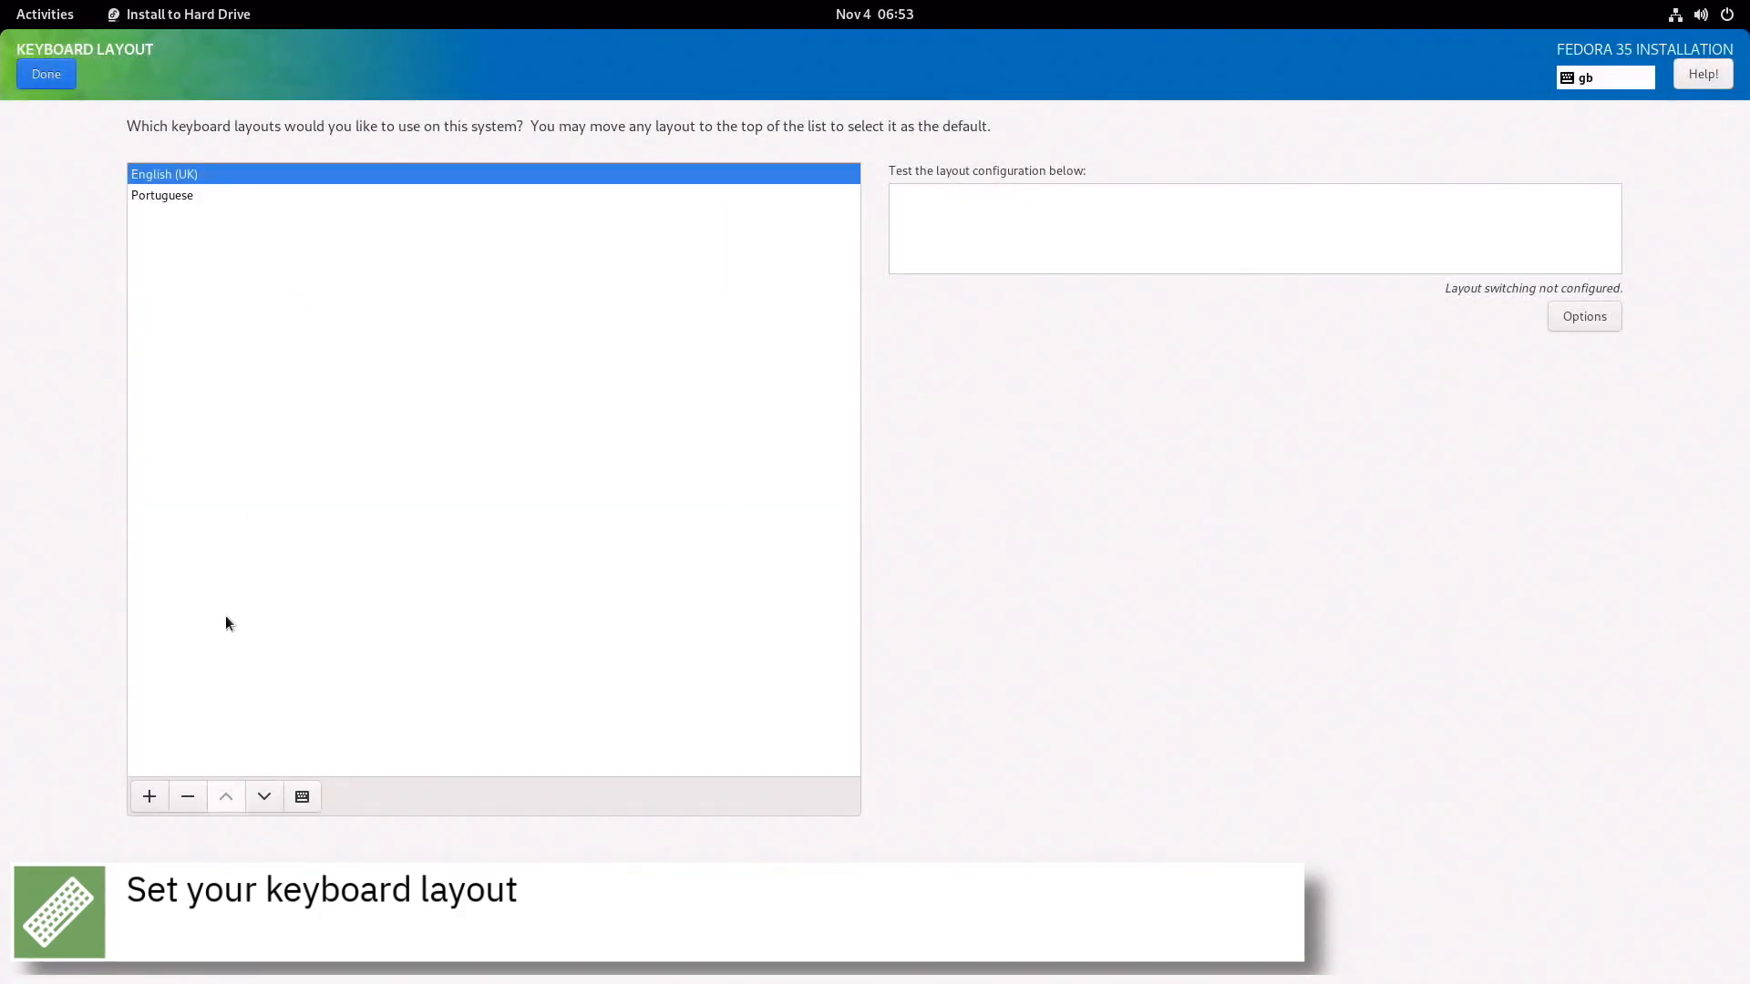
pyautogui.click(186, 796)
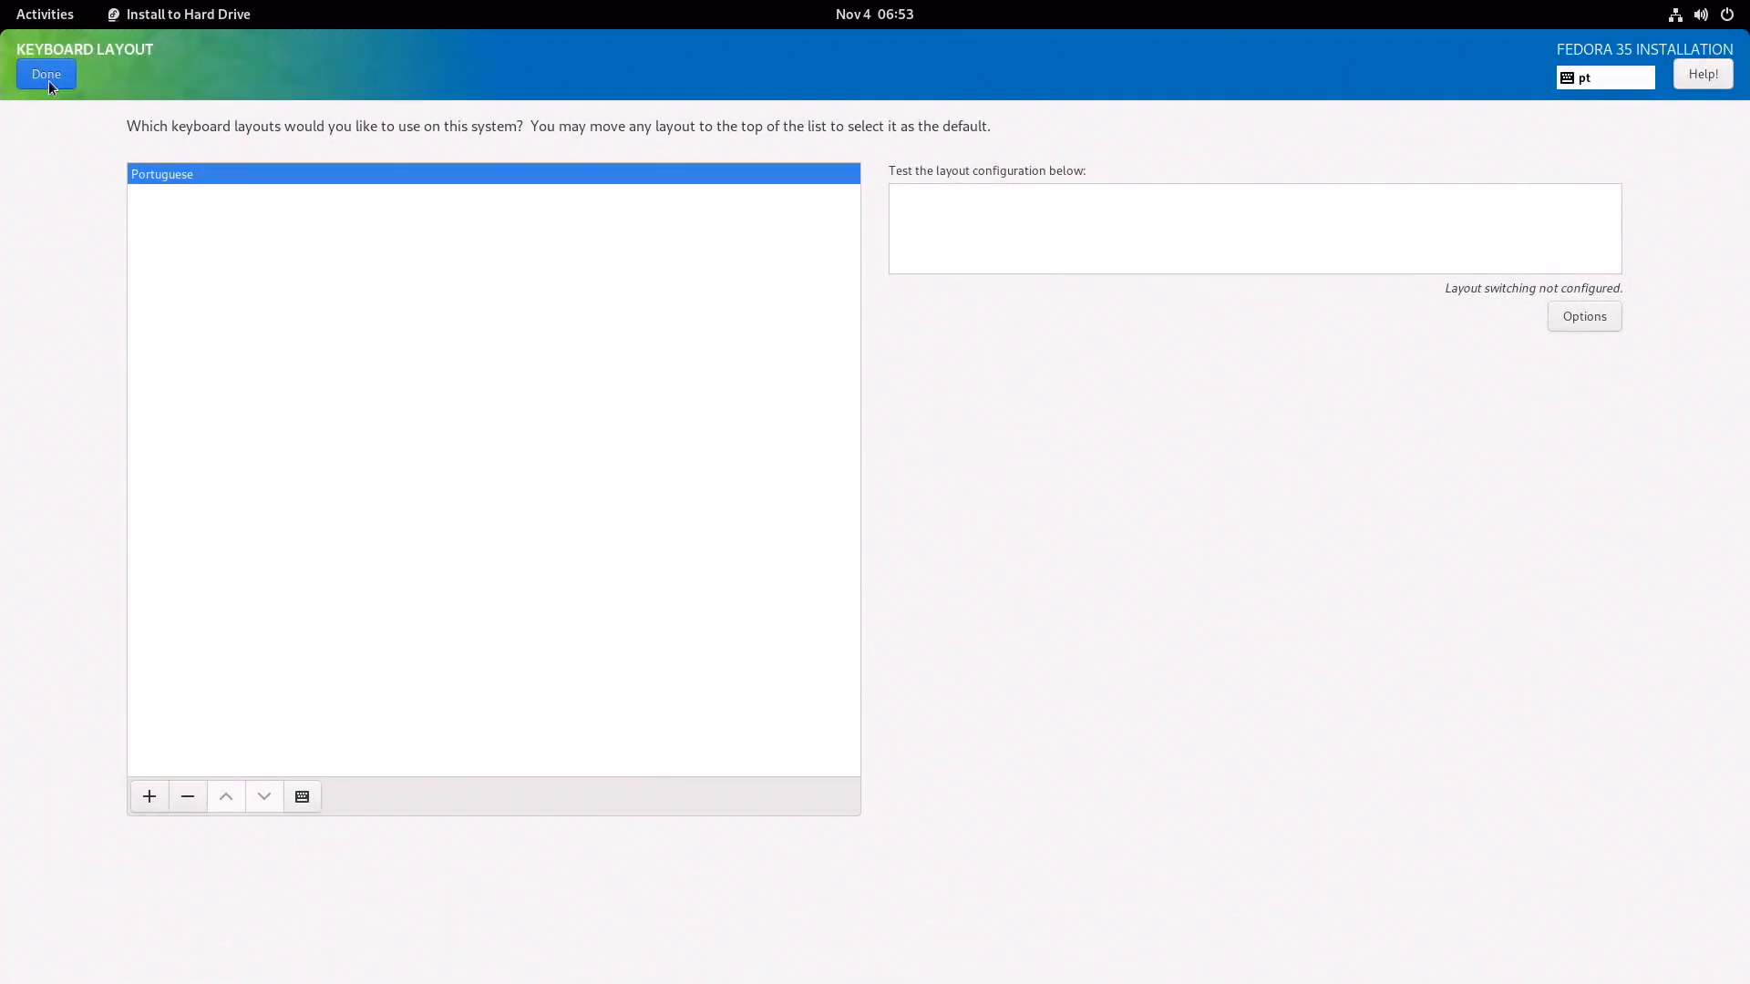
pyautogui.click(45, 73)
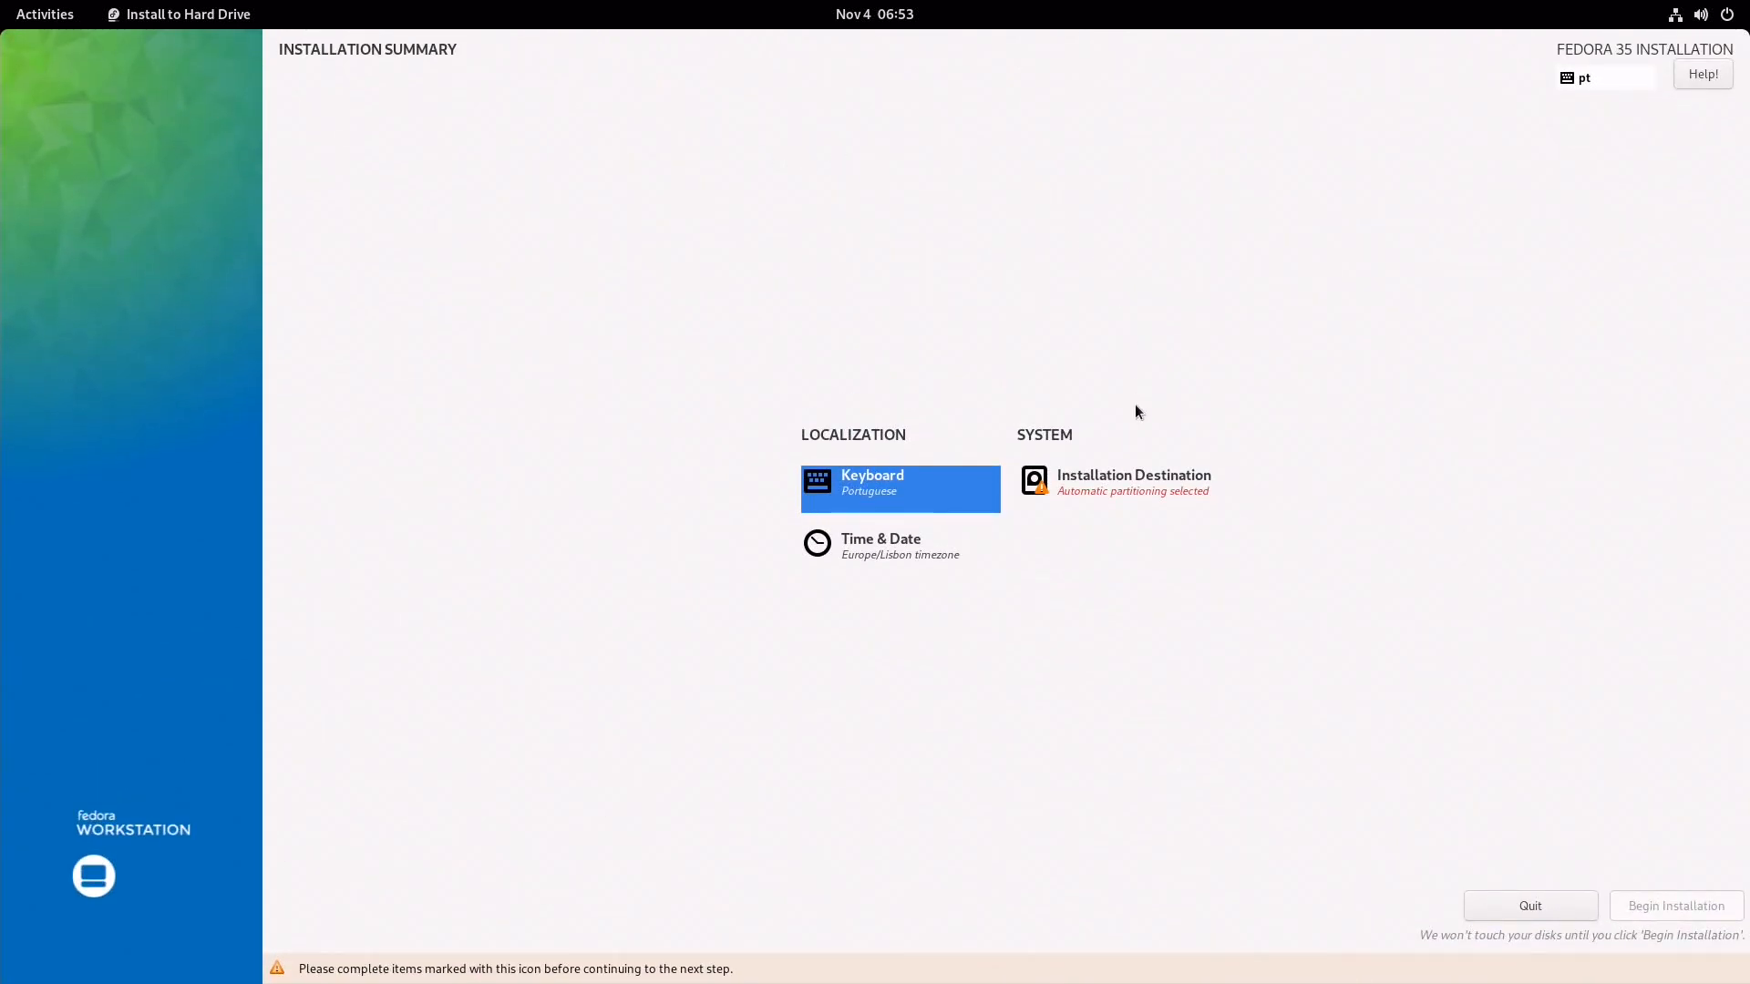
# Step: Confirm the 111.79 GiB disk with Automatic storage configuration as the installation destination
pyautogui.click(1131, 482)
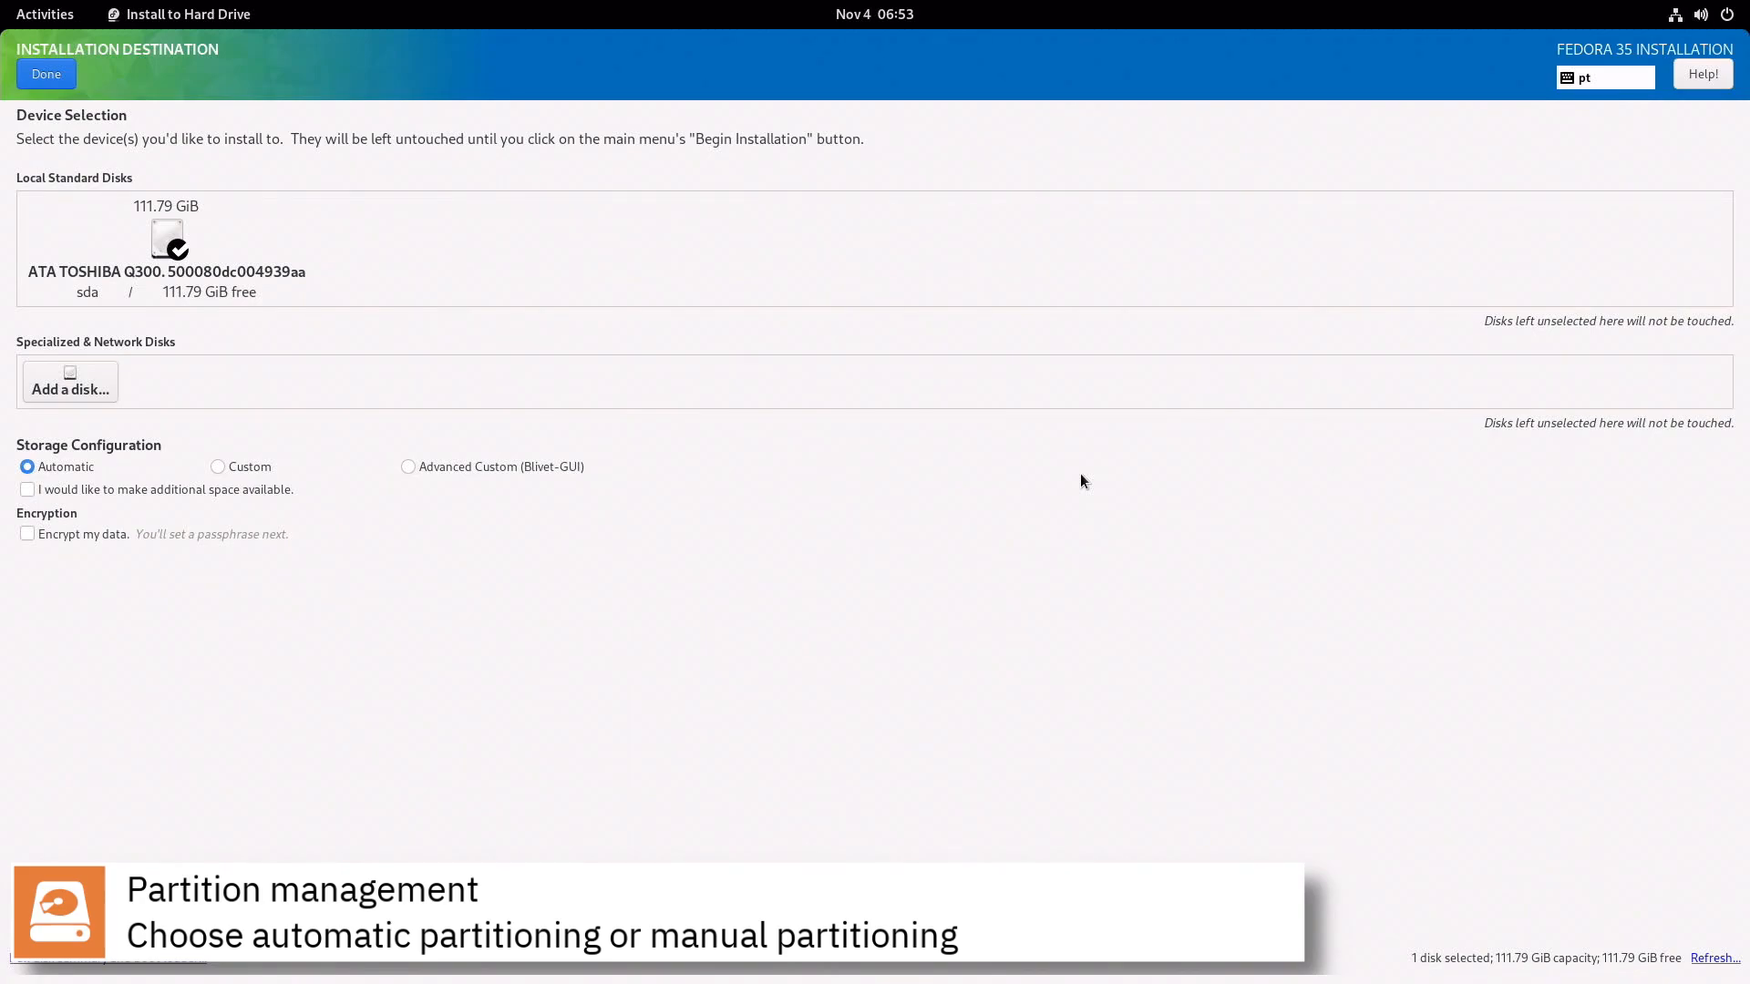
pyautogui.moveTo(1052, 515)
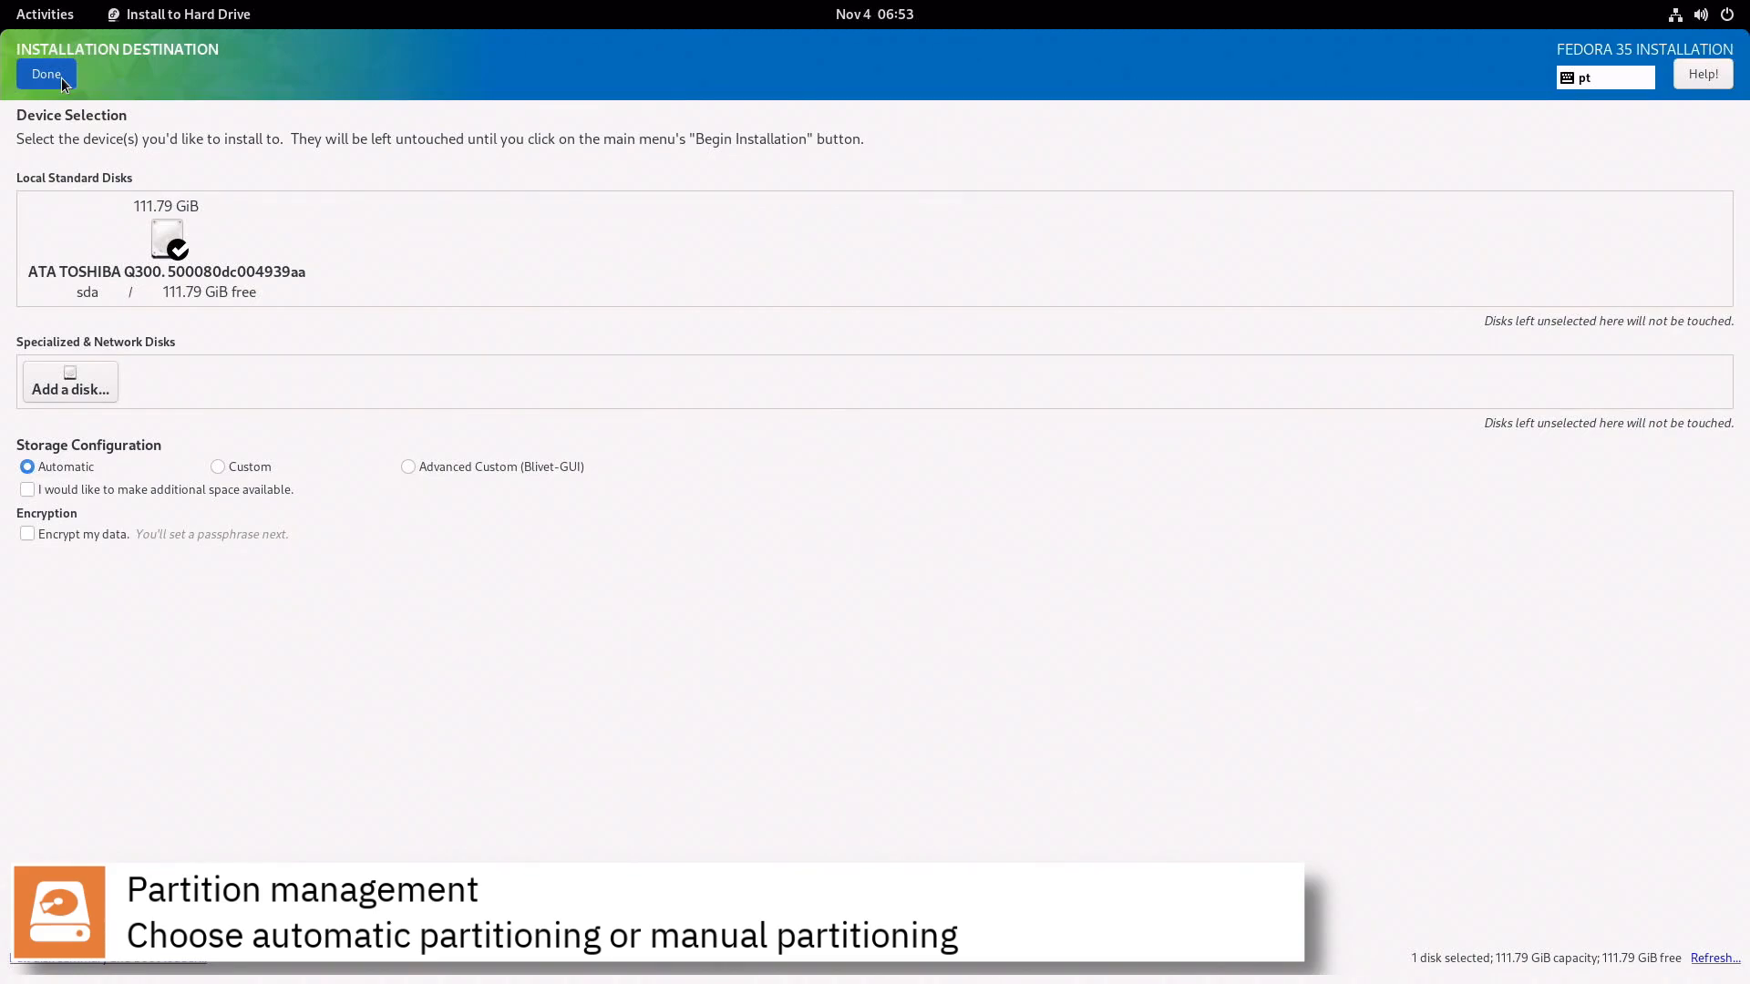
pyautogui.click(46, 73)
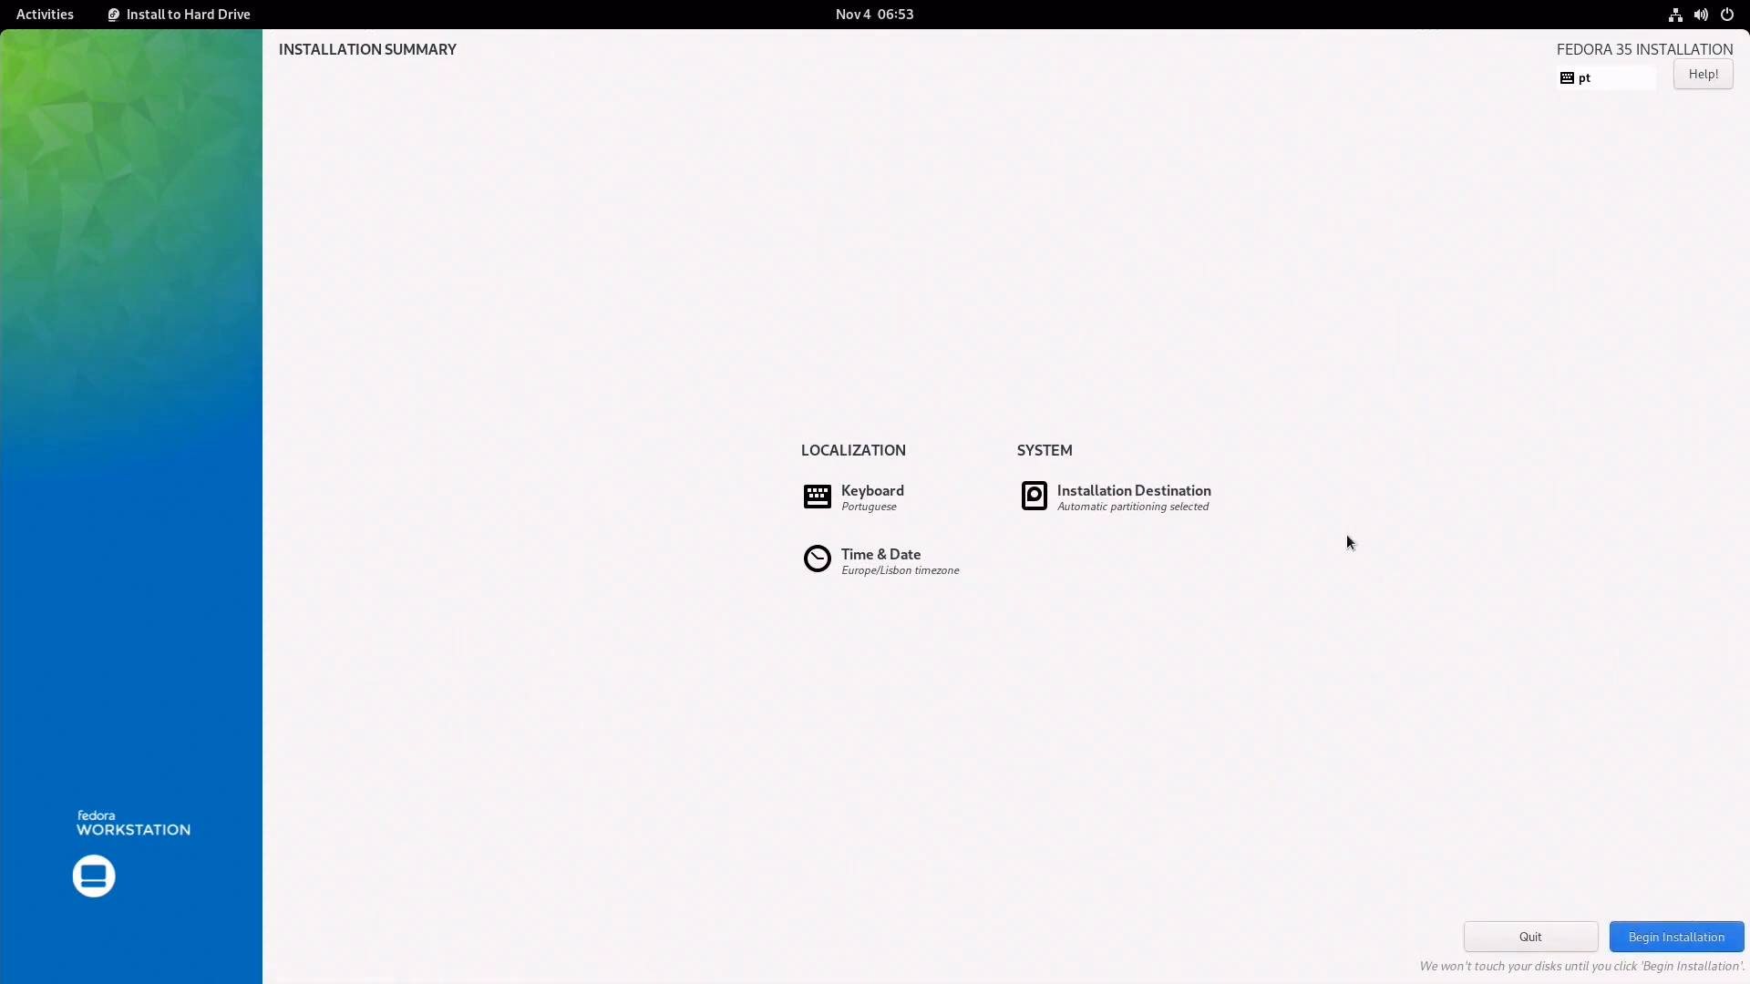
# Step: Set the time zone to Europe/London on the map and return to the summary
pyautogui.click(880, 560)
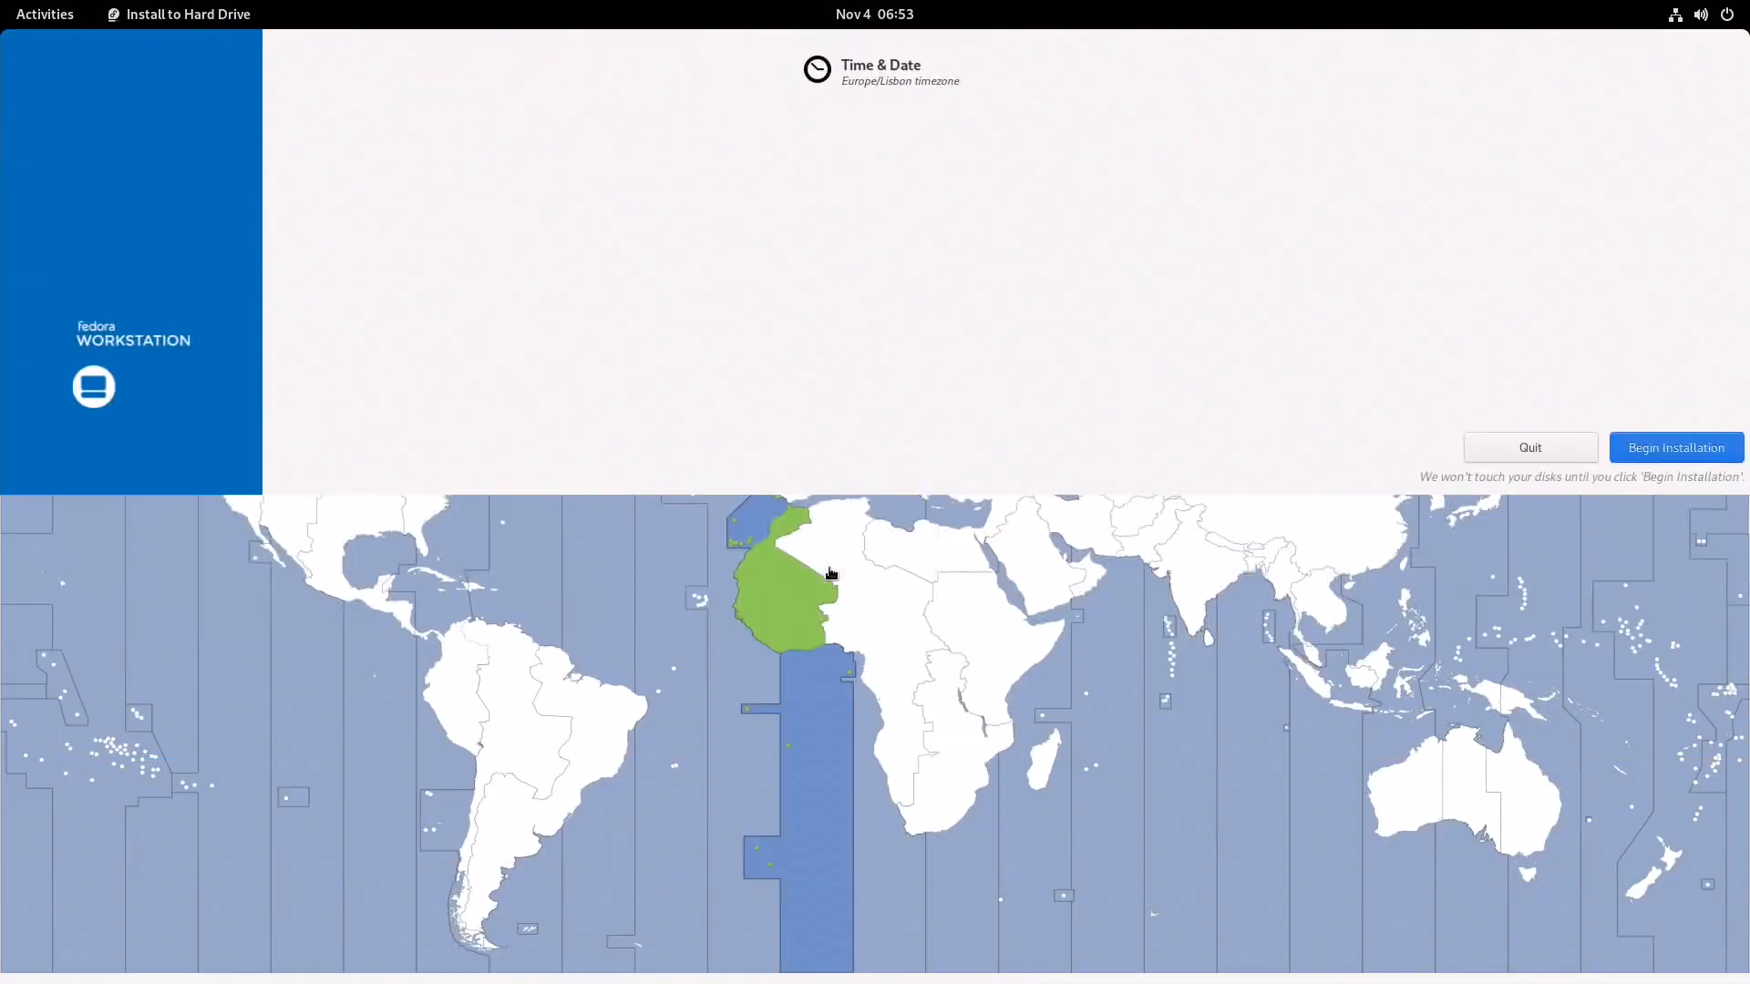
pyautogui.click(880, 71)
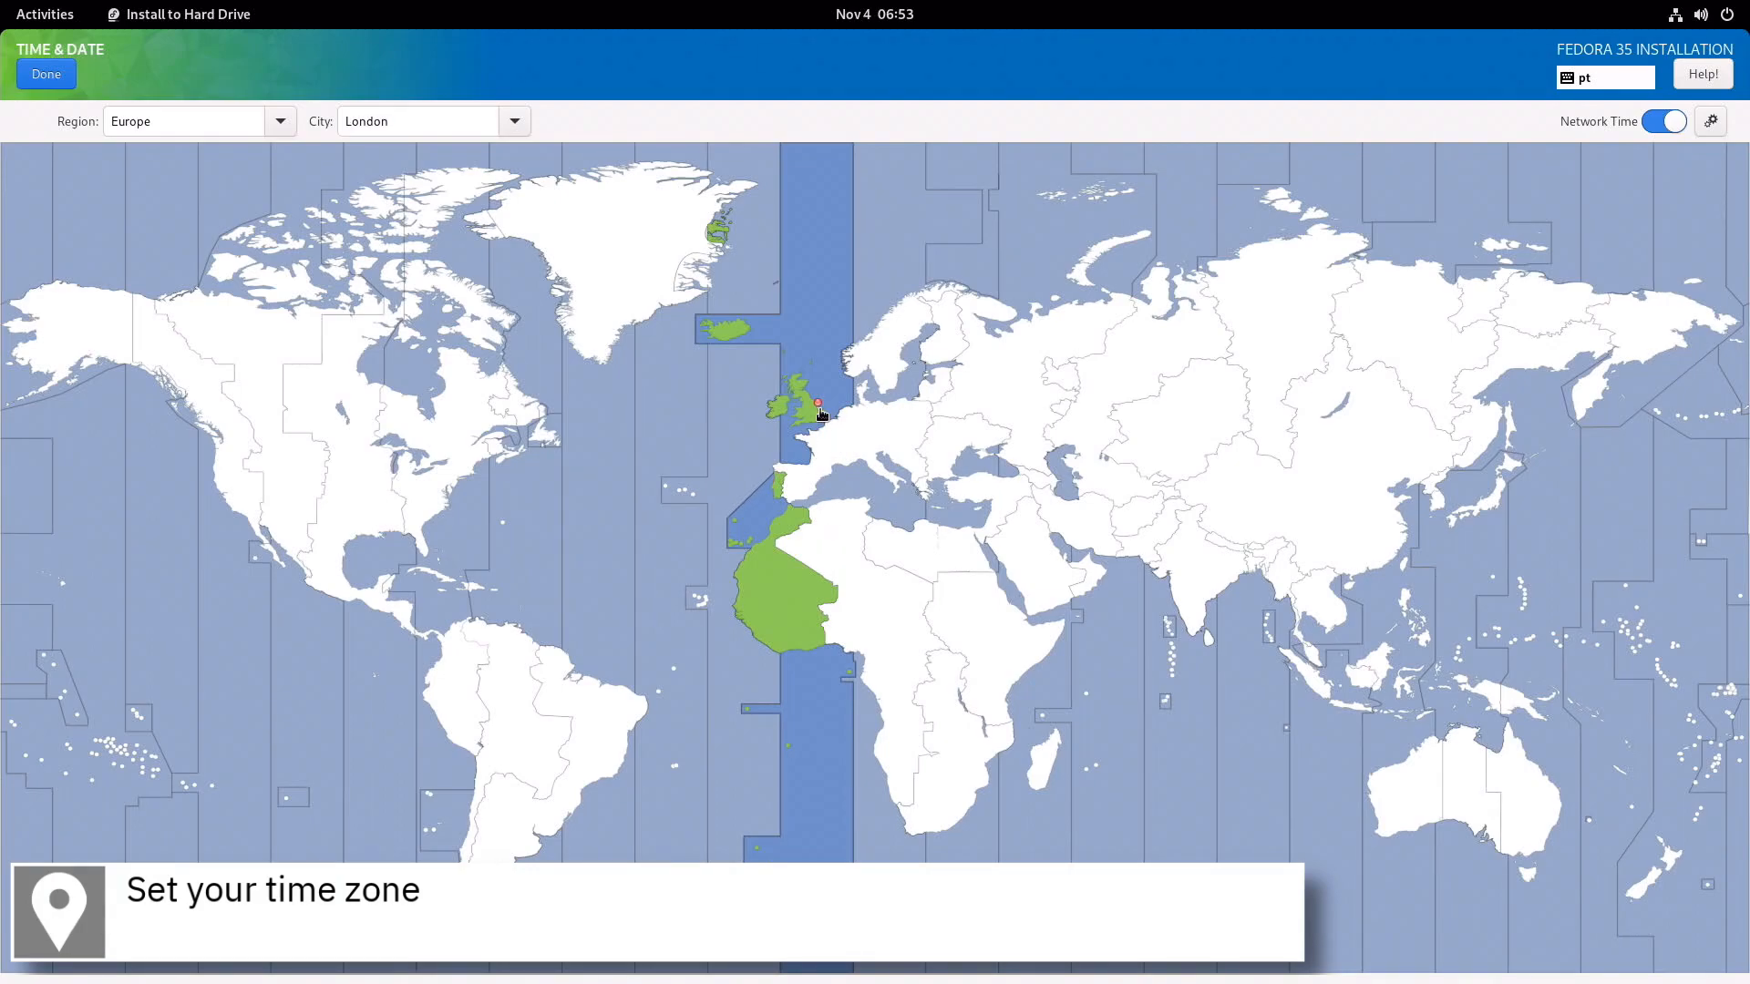
pyautogui.moveTo(946, 211)
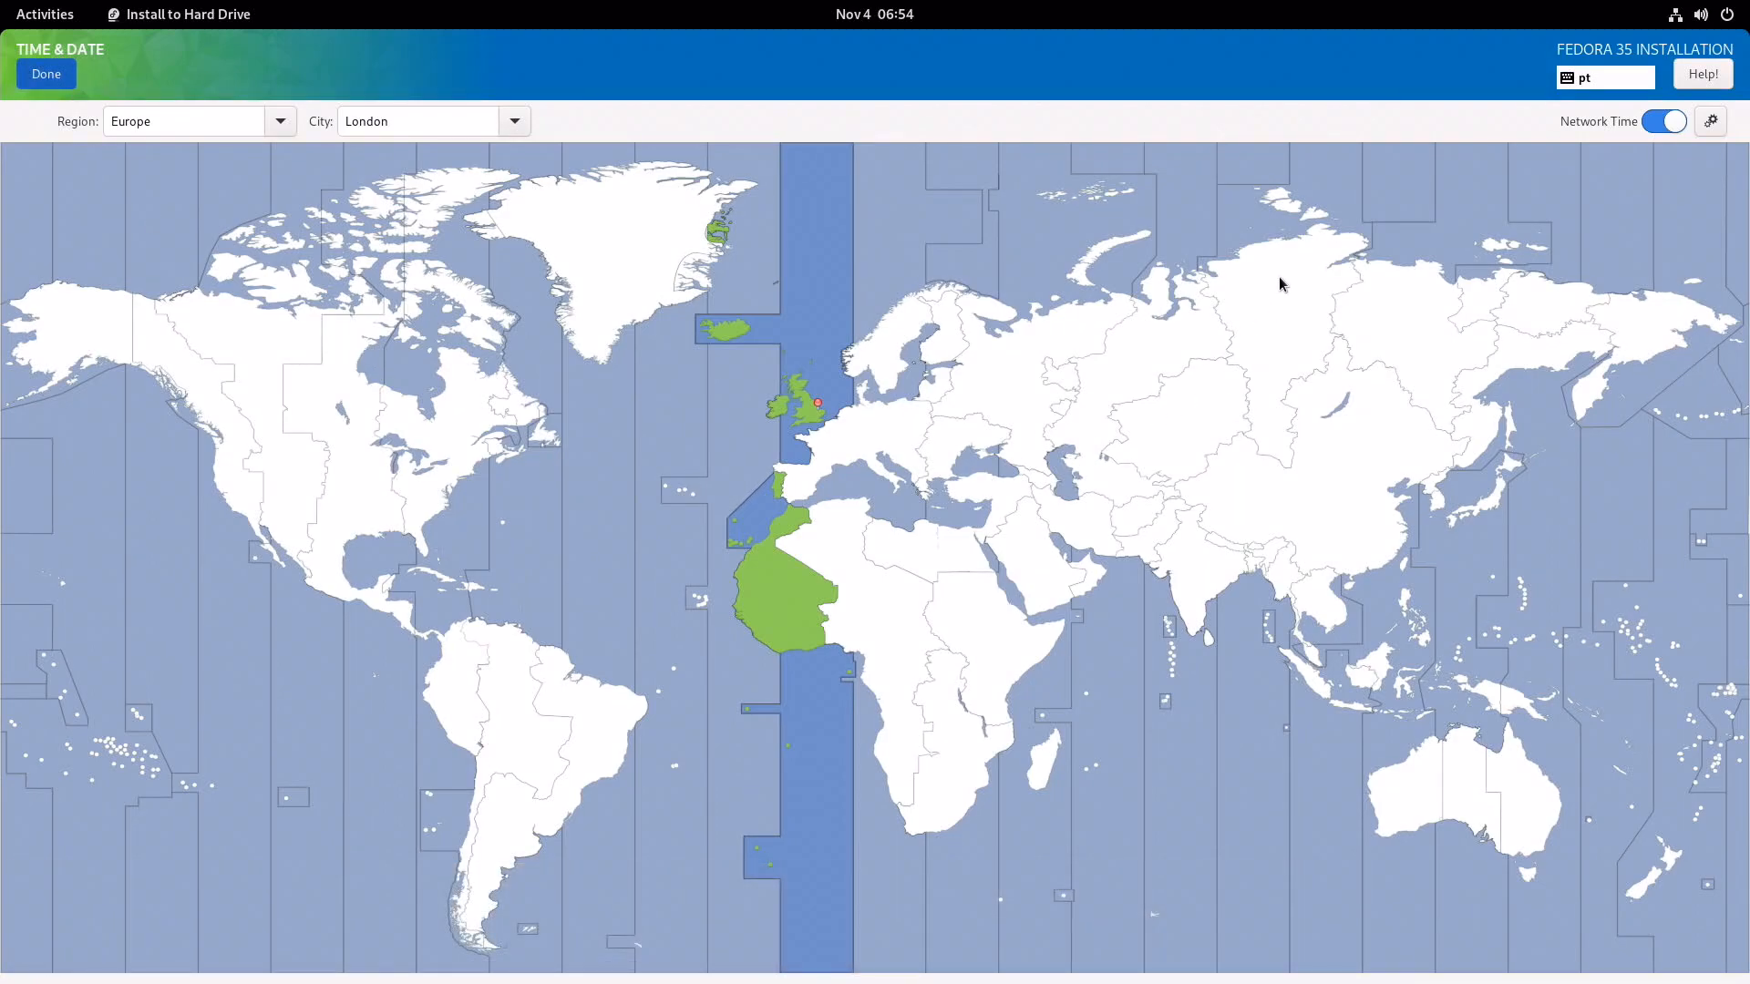
pyautogui.click(46, 73)
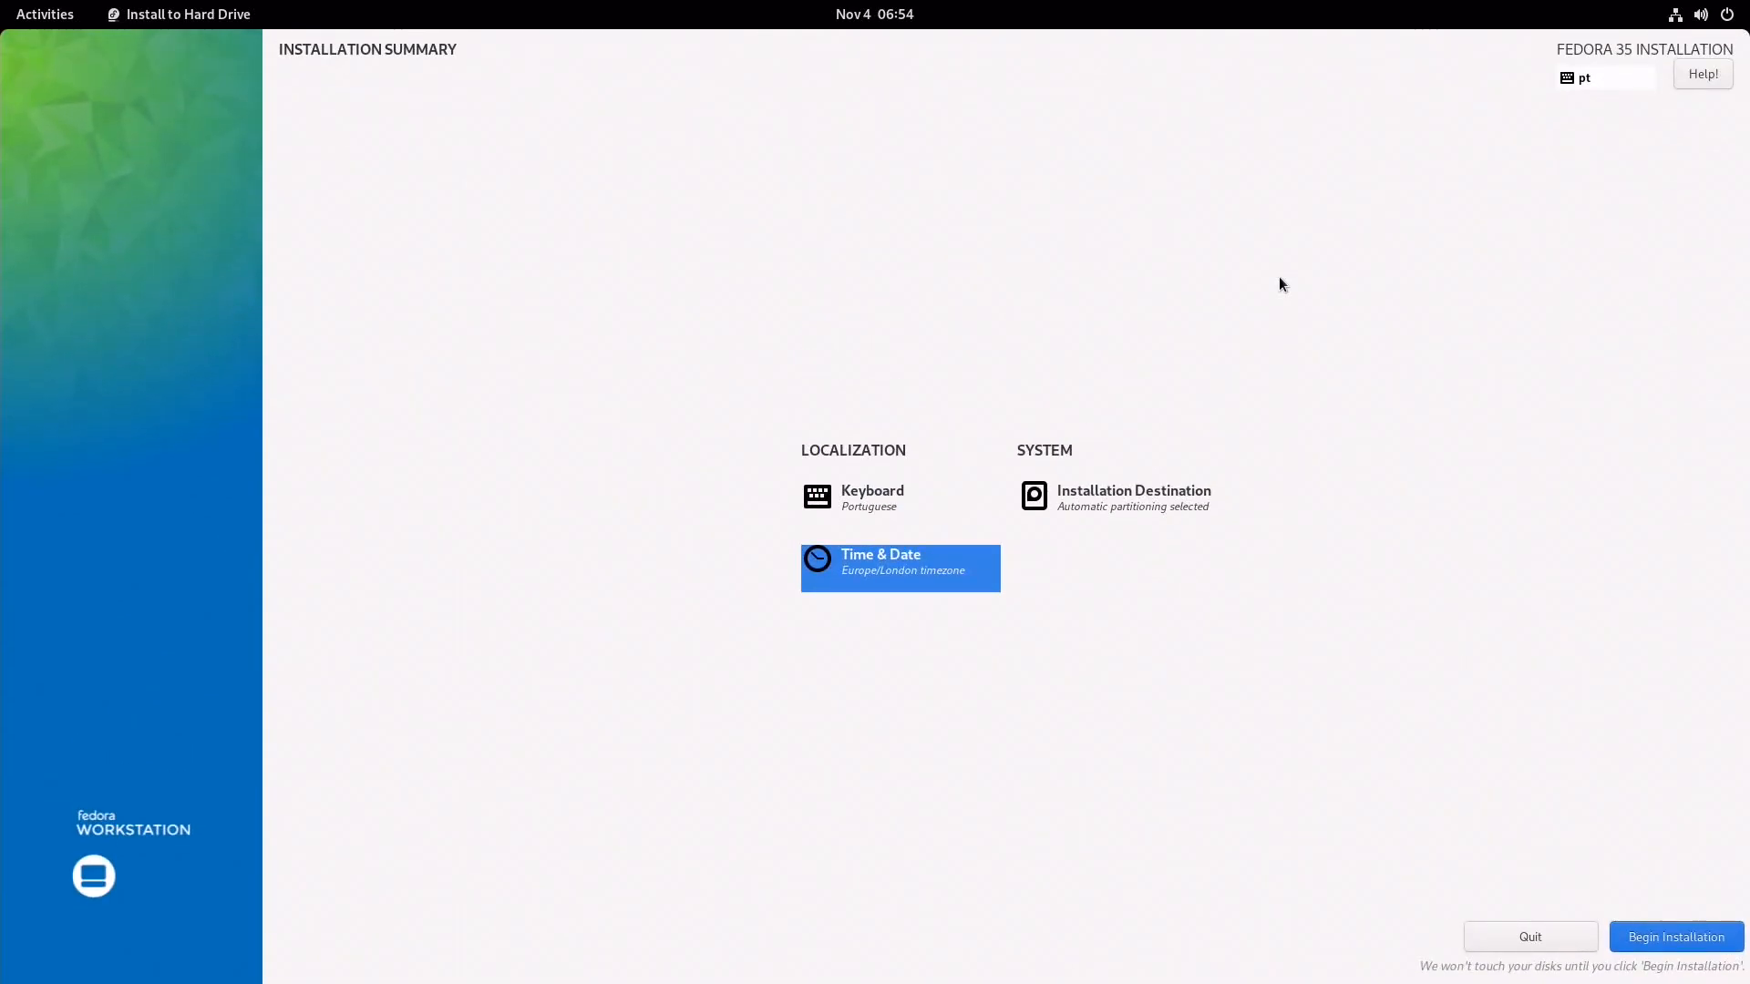
pyautogui.moveTo(1662, 905)
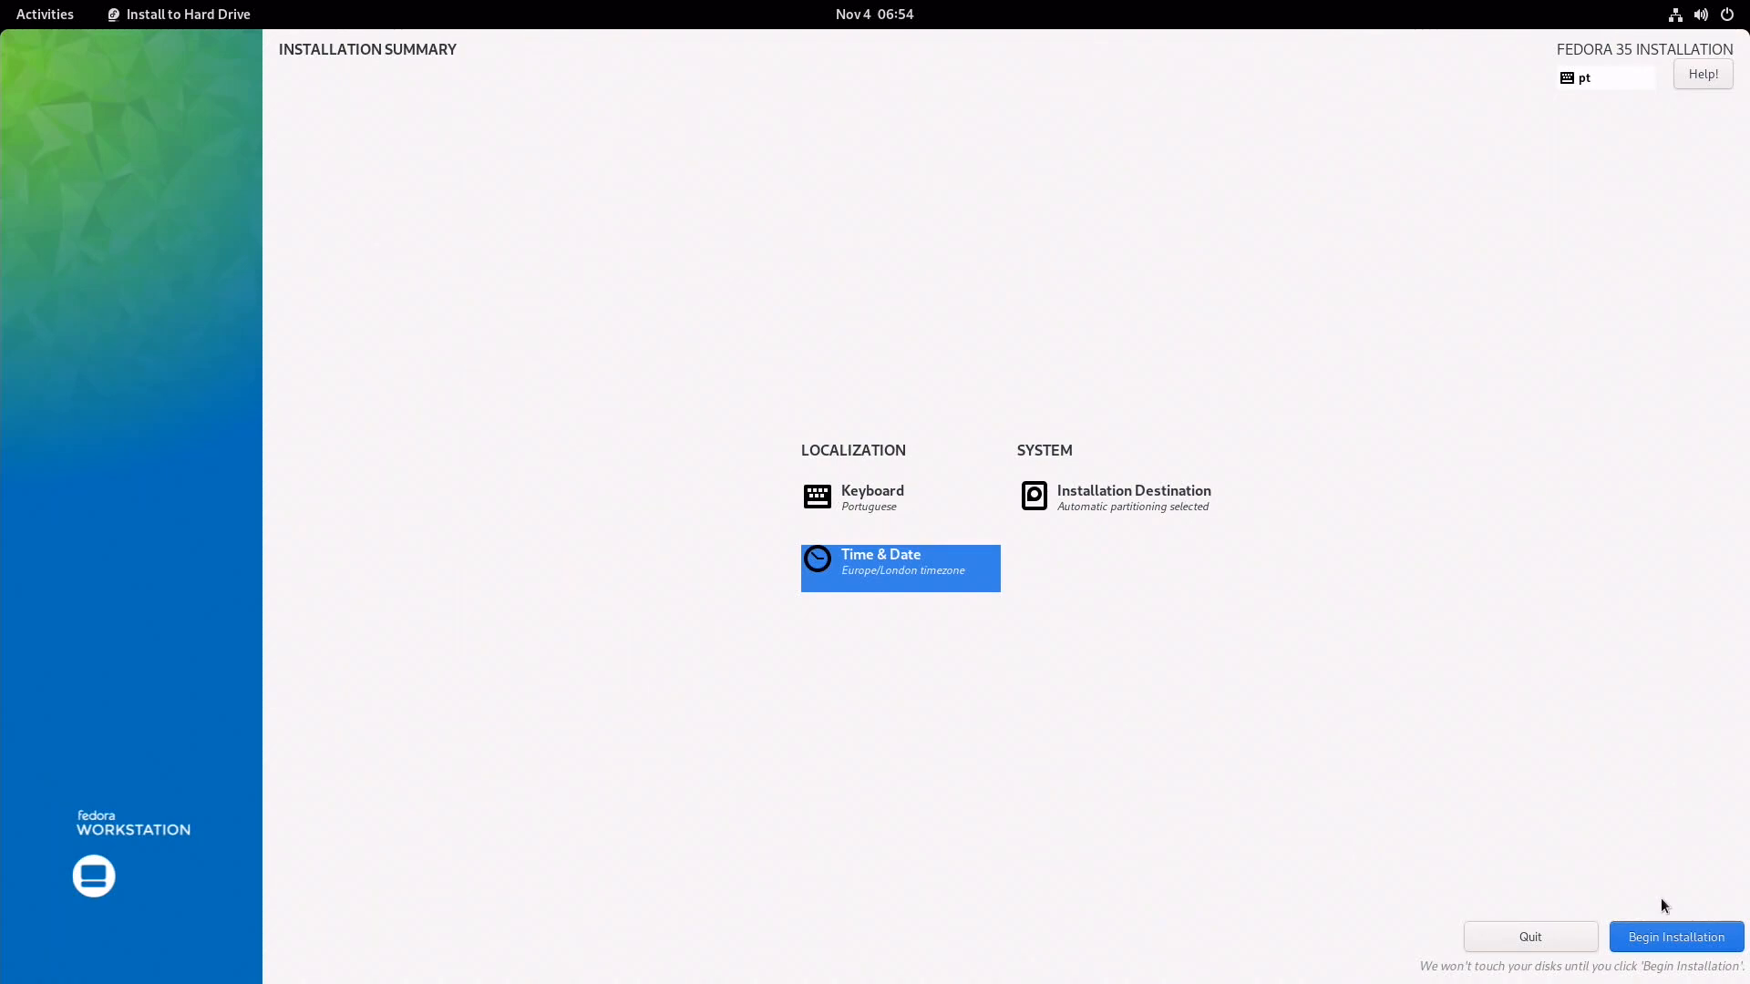
# Step: Run the installation to completion and finish it, rebooting into the installed system
pyautogui.click(1673, 937)
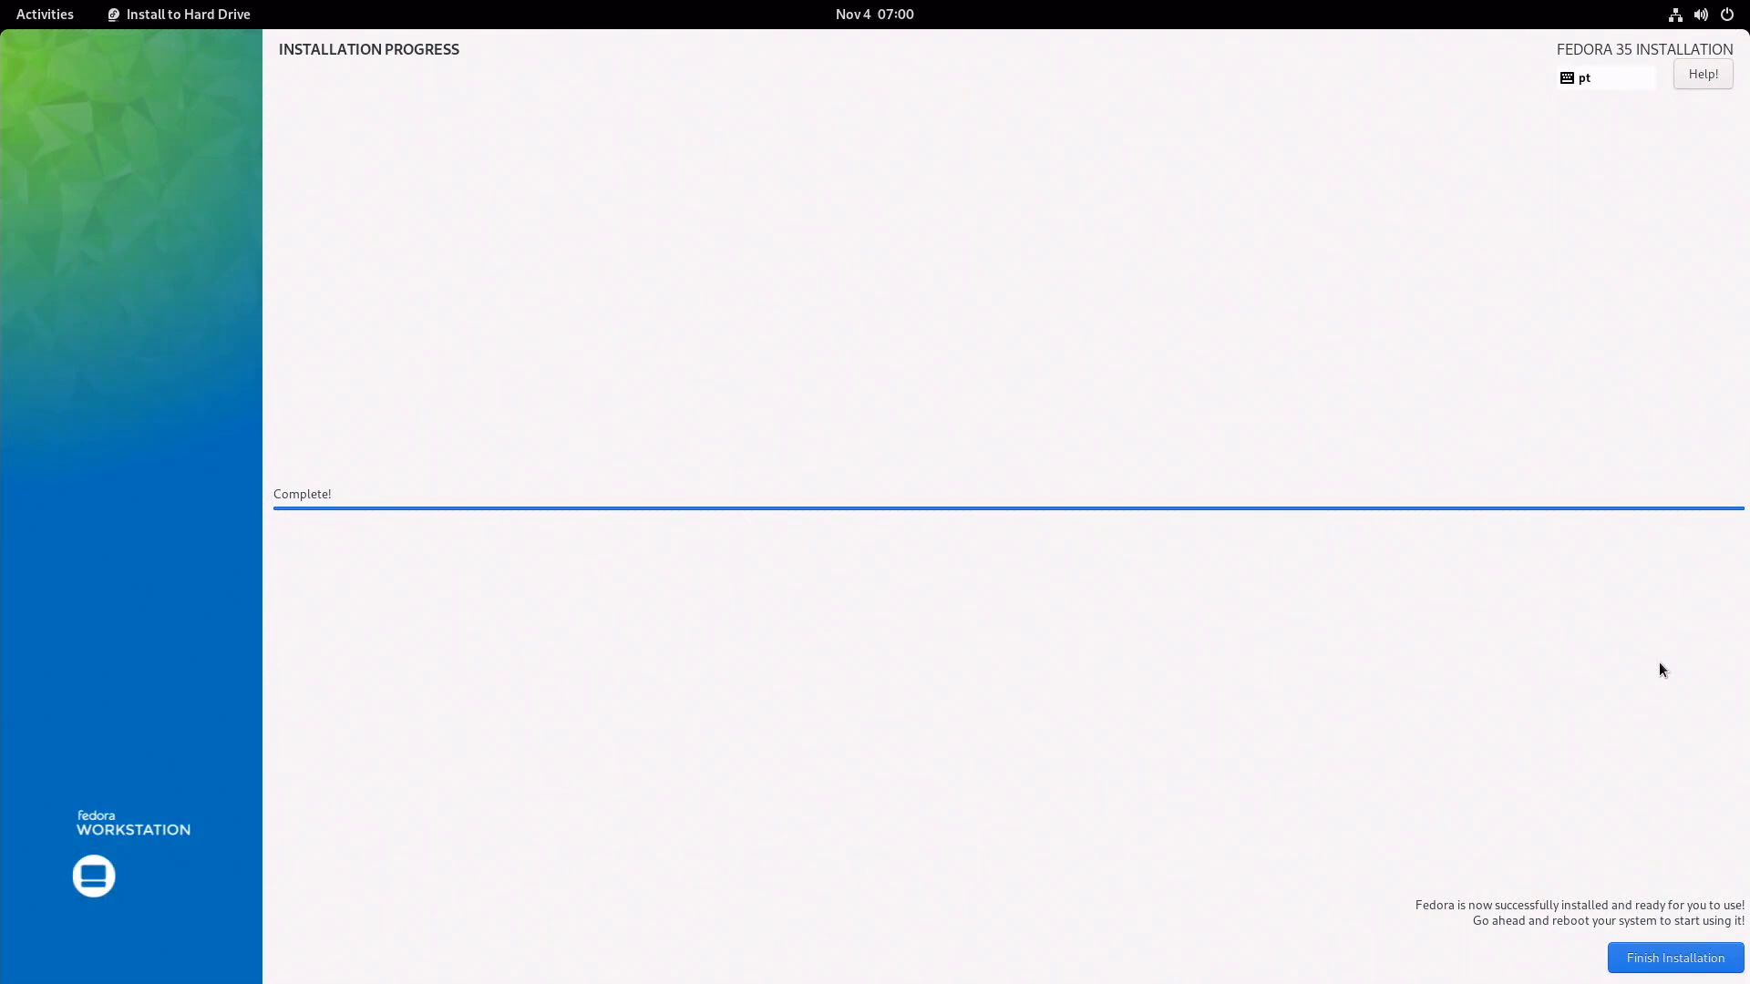
pyautogui.click(1673, 957)
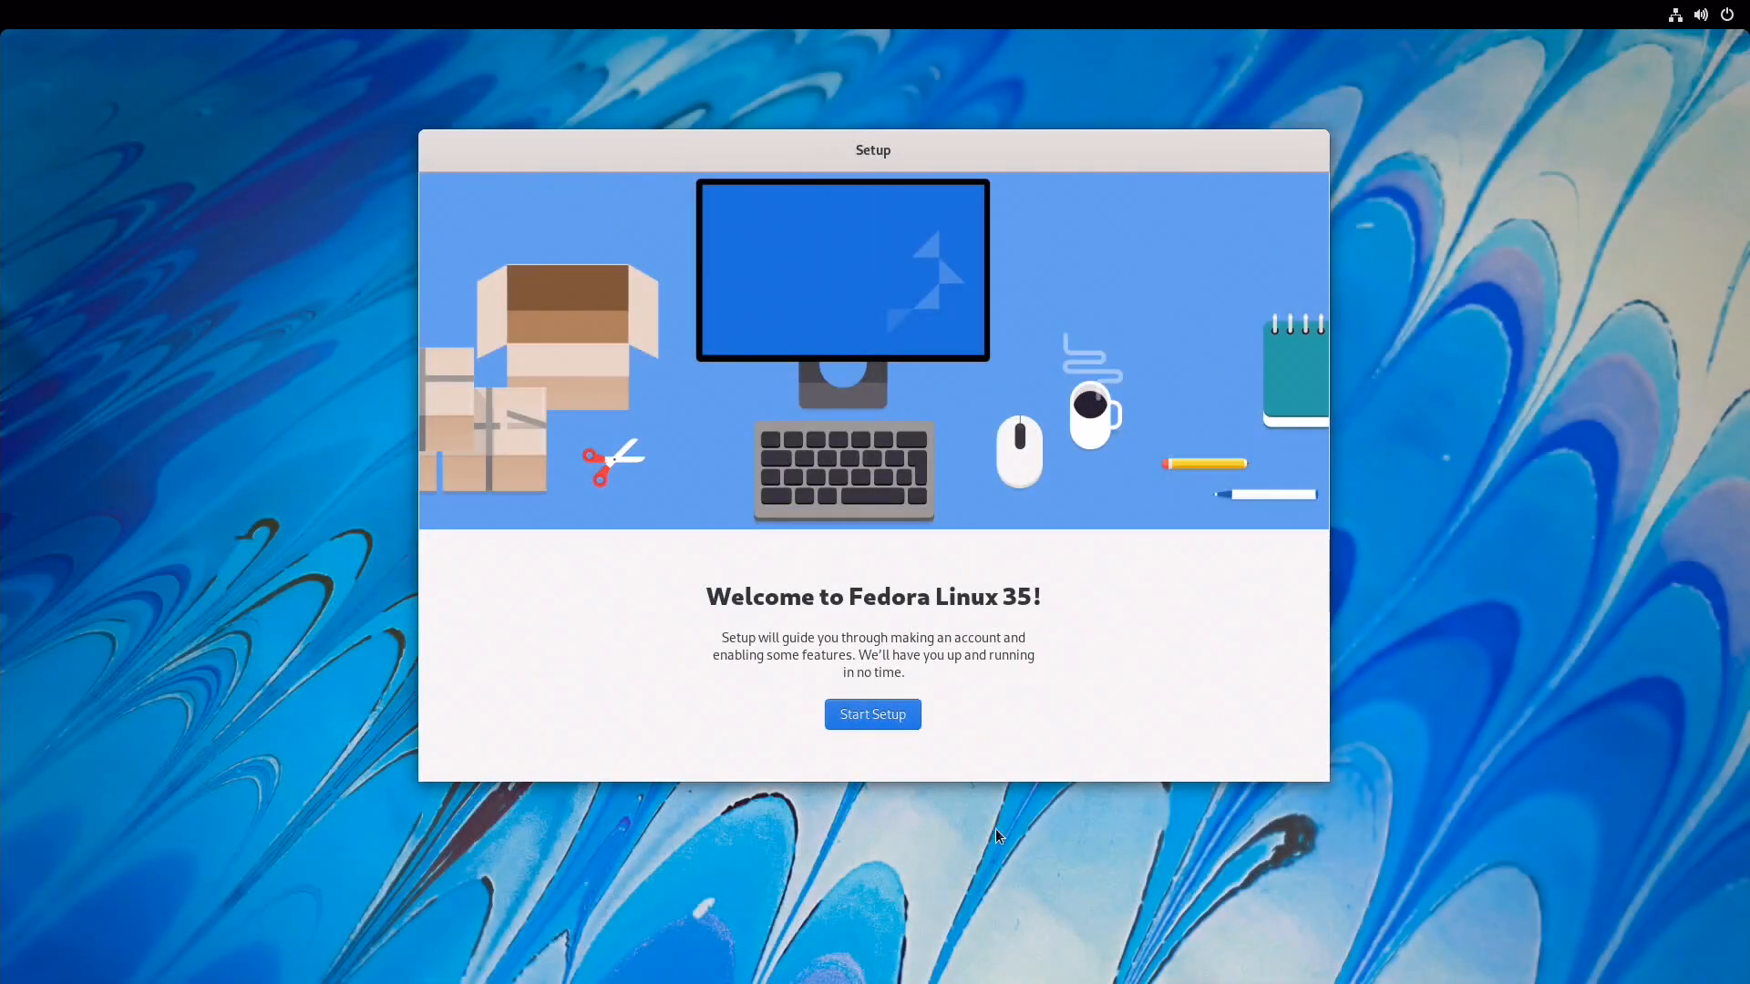
# Step: Begin first-boot setup and keep both Privacy toggles on
pyautogui.click(871, 715)
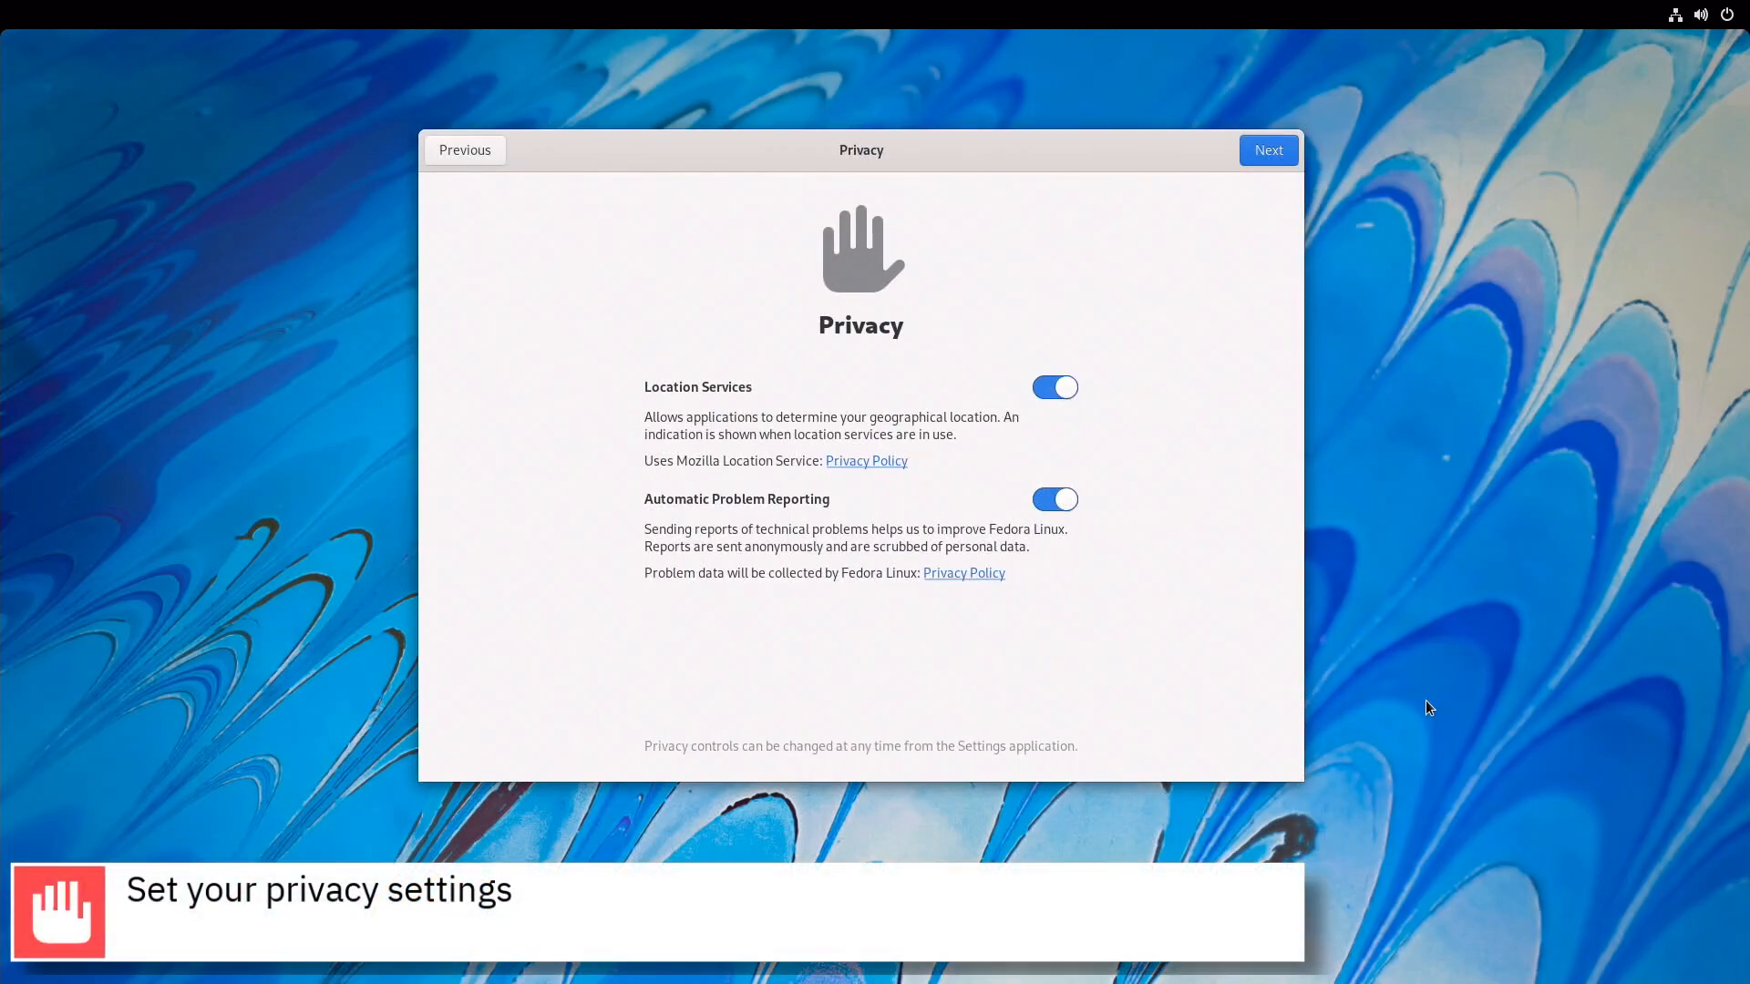
pyautogui.moveTo(1478, 135)
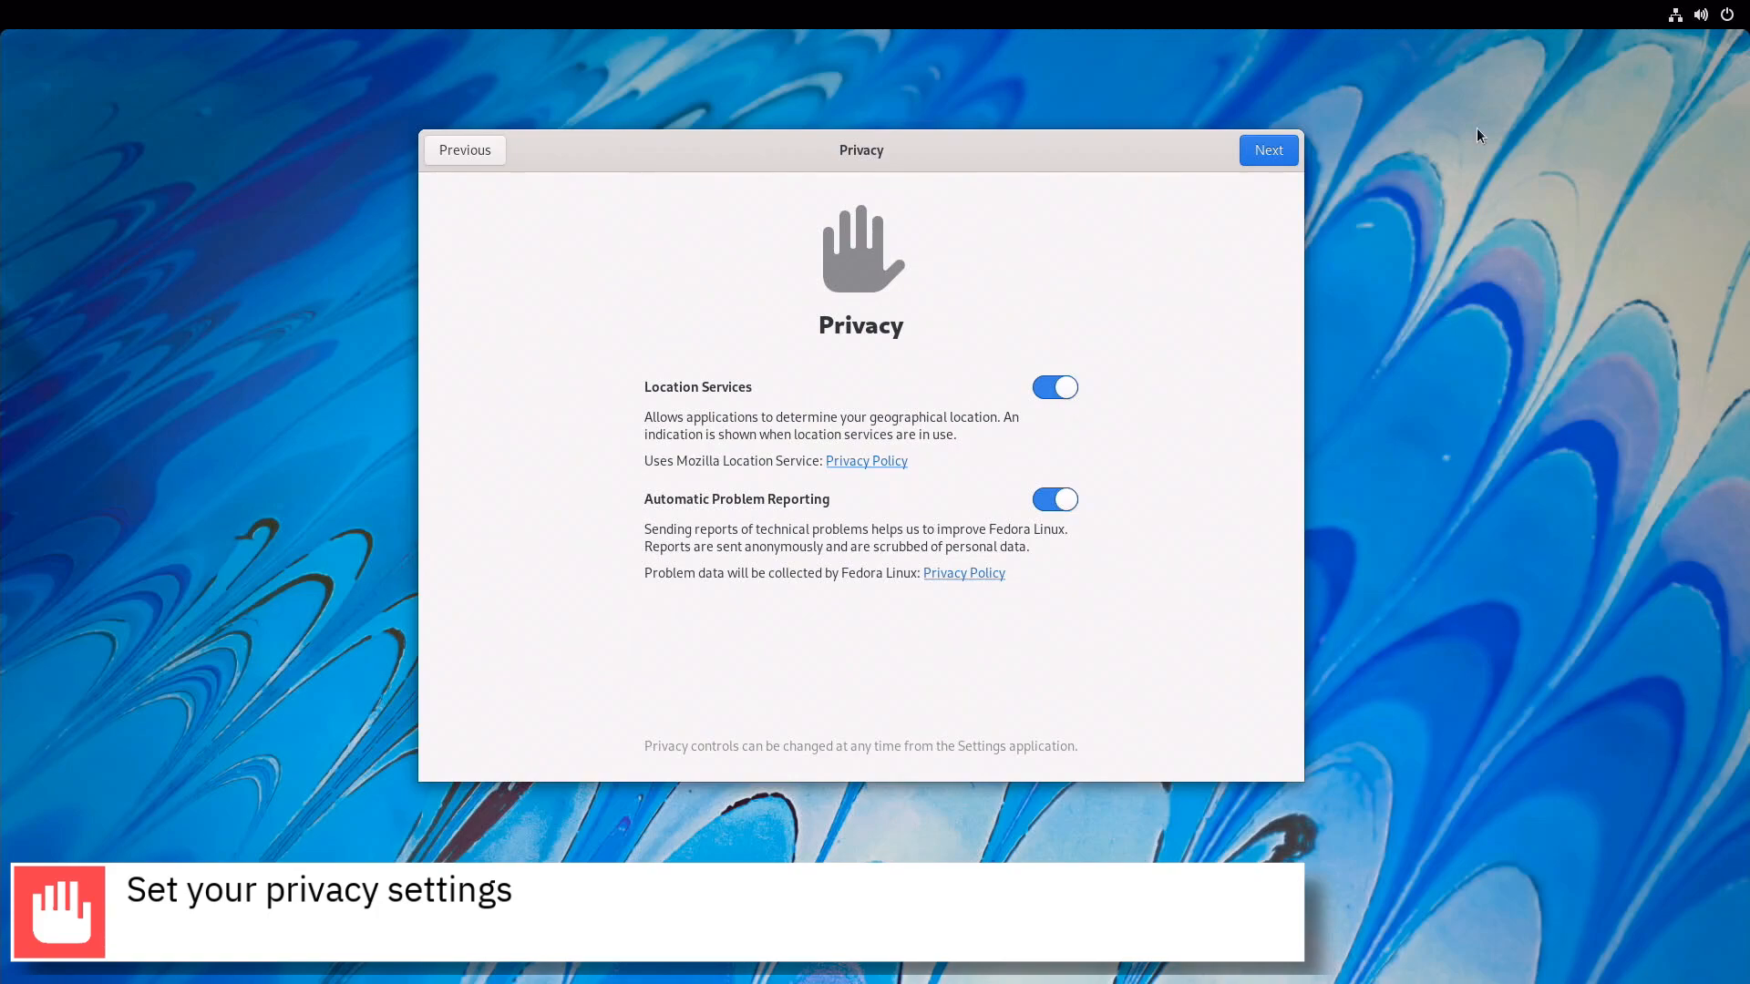
pyautogui.click(1266, 150)
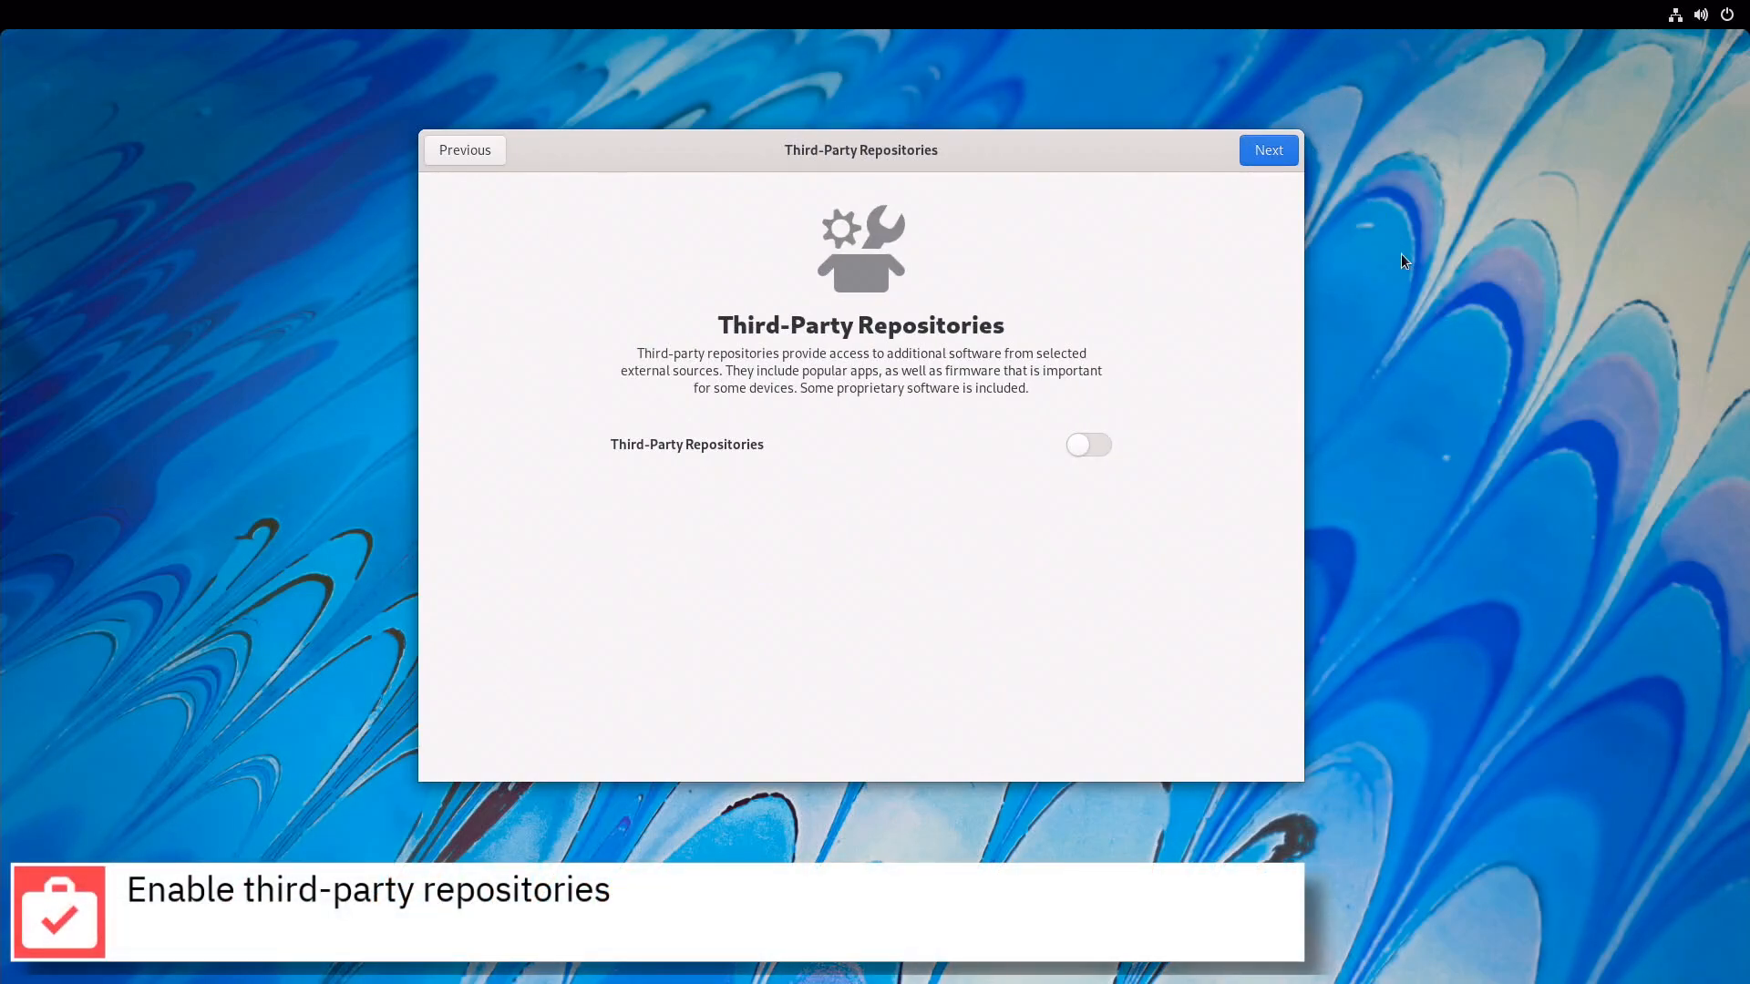
# Step: Enable Third-Party Repositories and skip connecting Online Accounts
pyautogui.click(1087, 445)
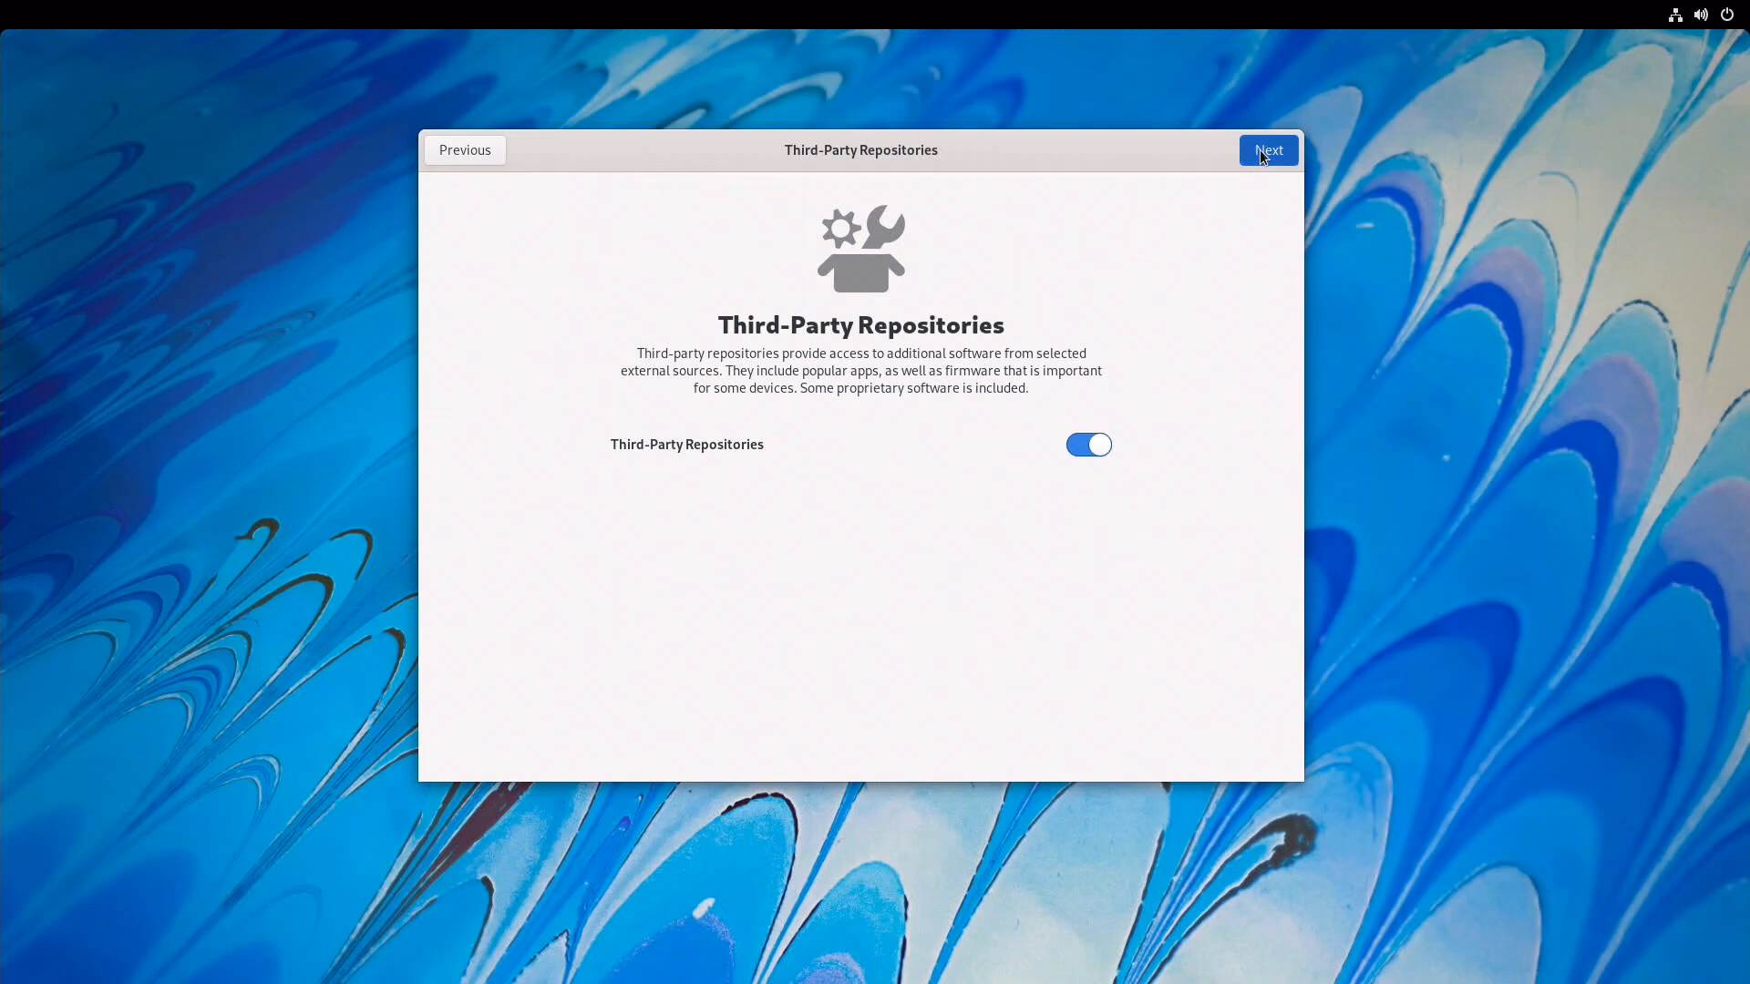
pyautogui.click(1269, 149)
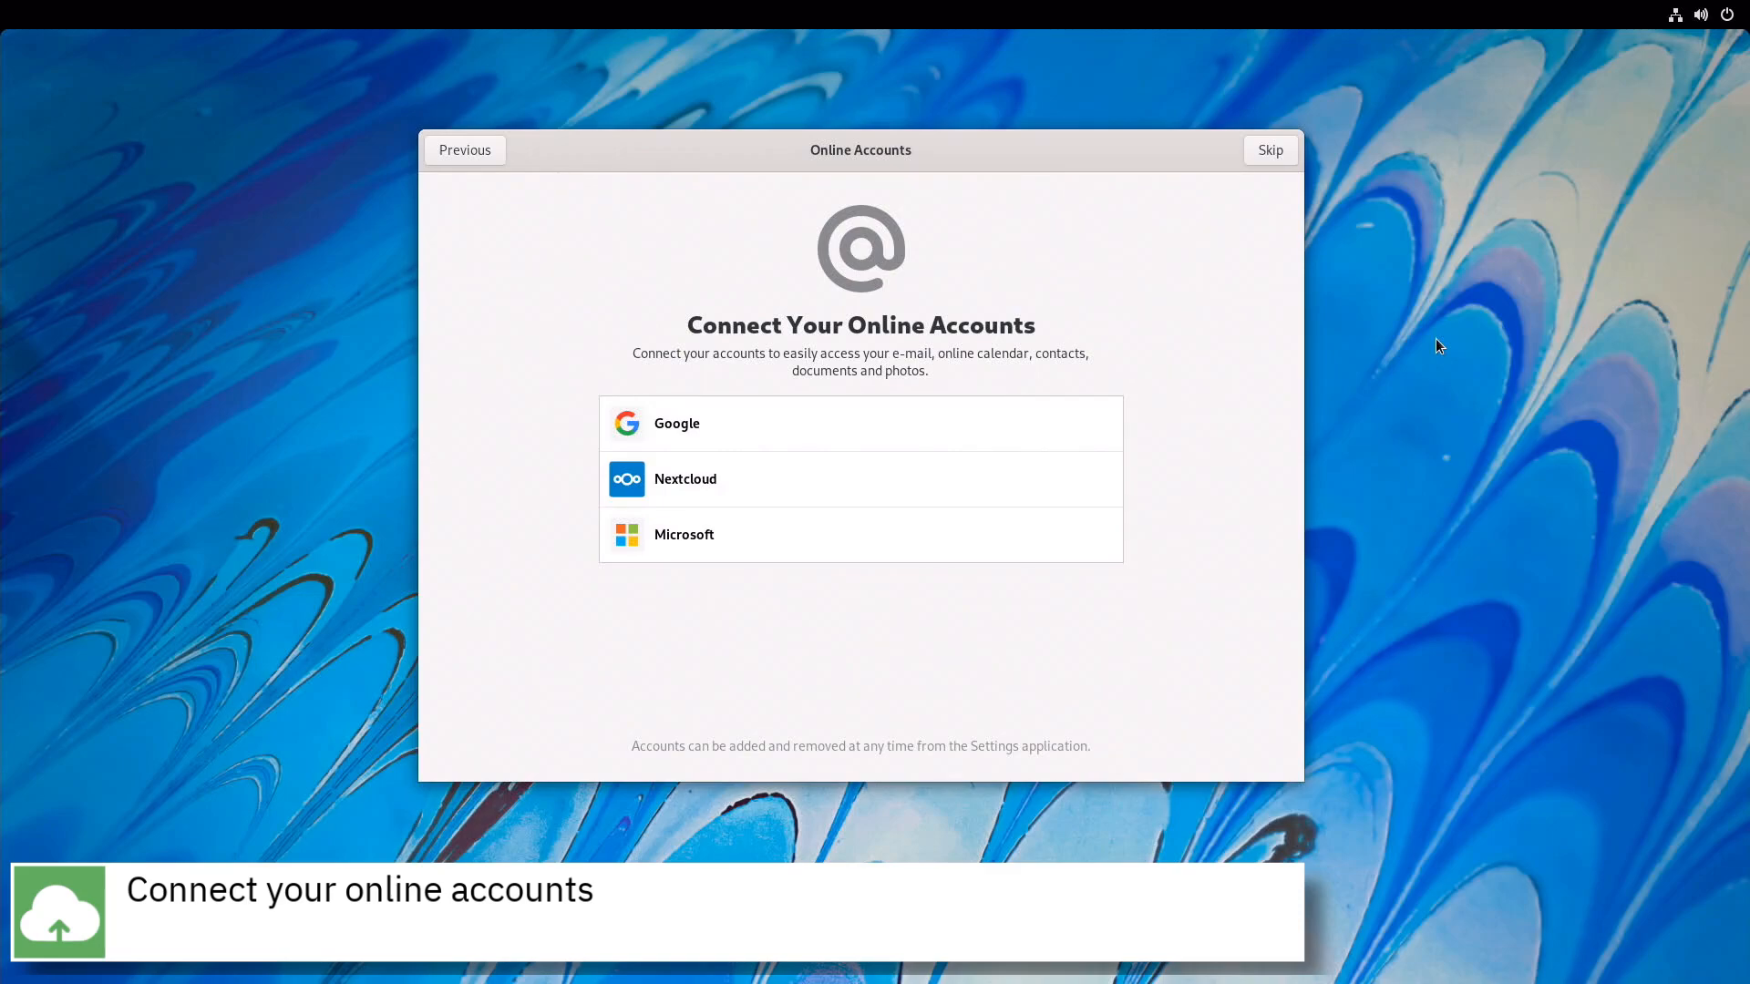
pyautogui.moveTo(1348, 153)
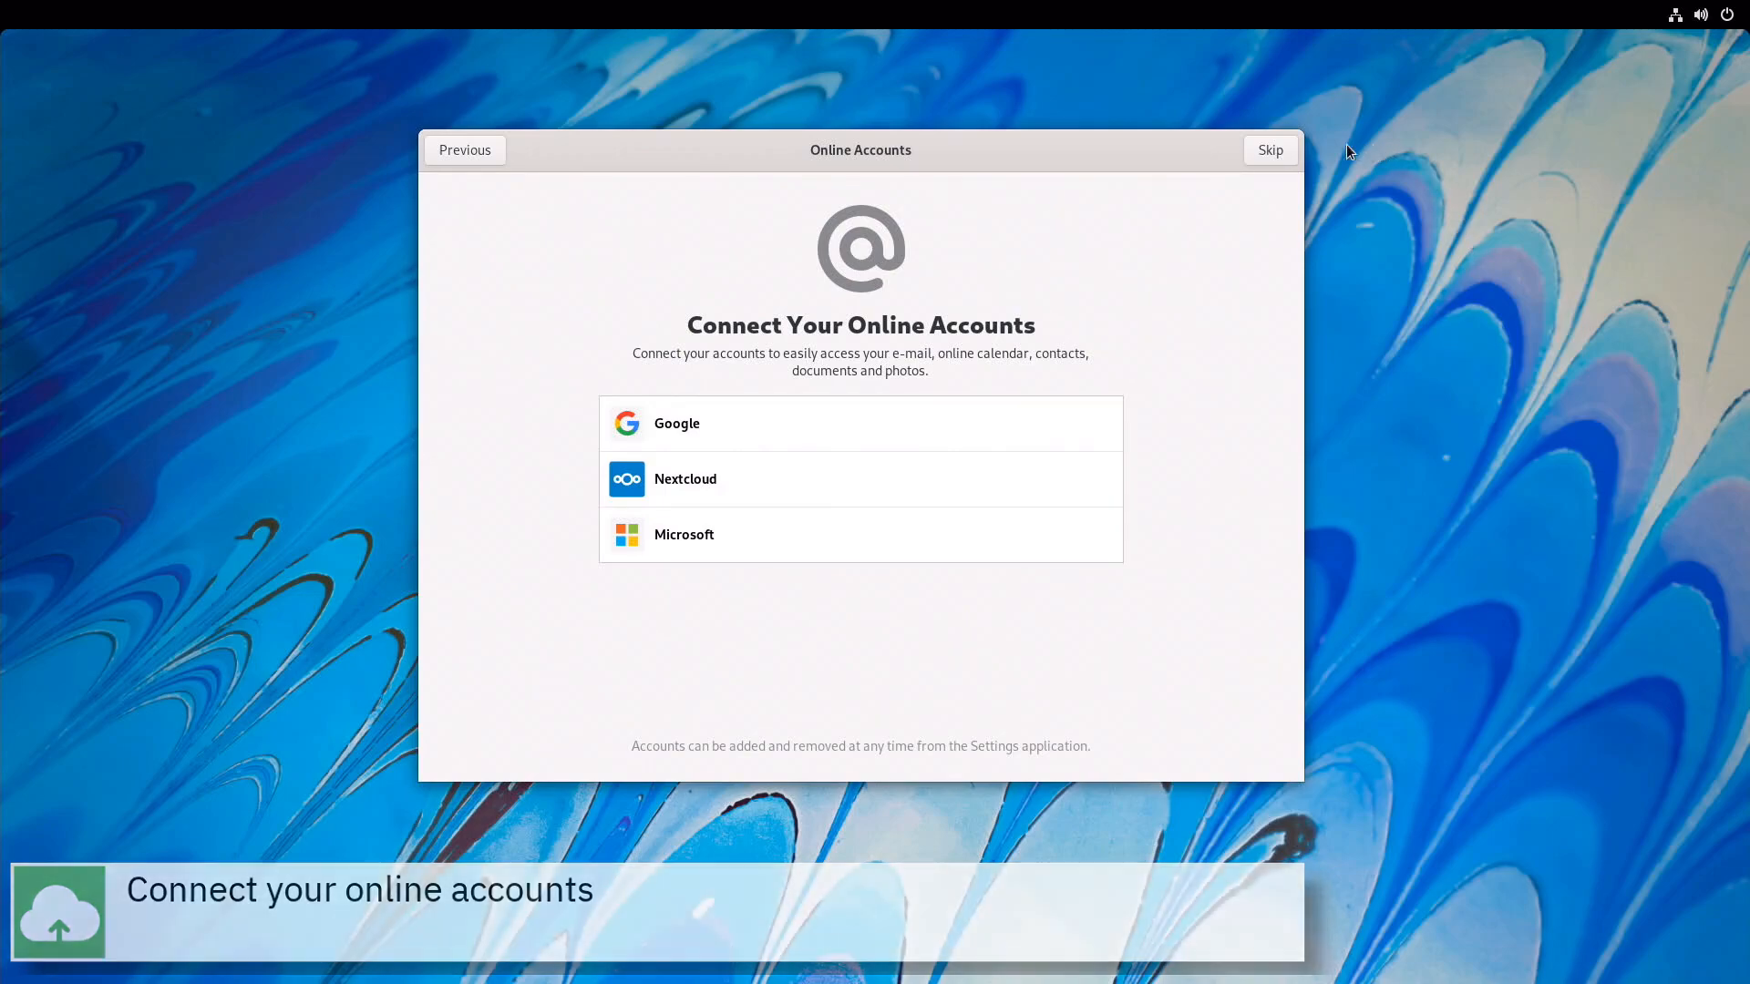
pyautogui.click(1268, 150)
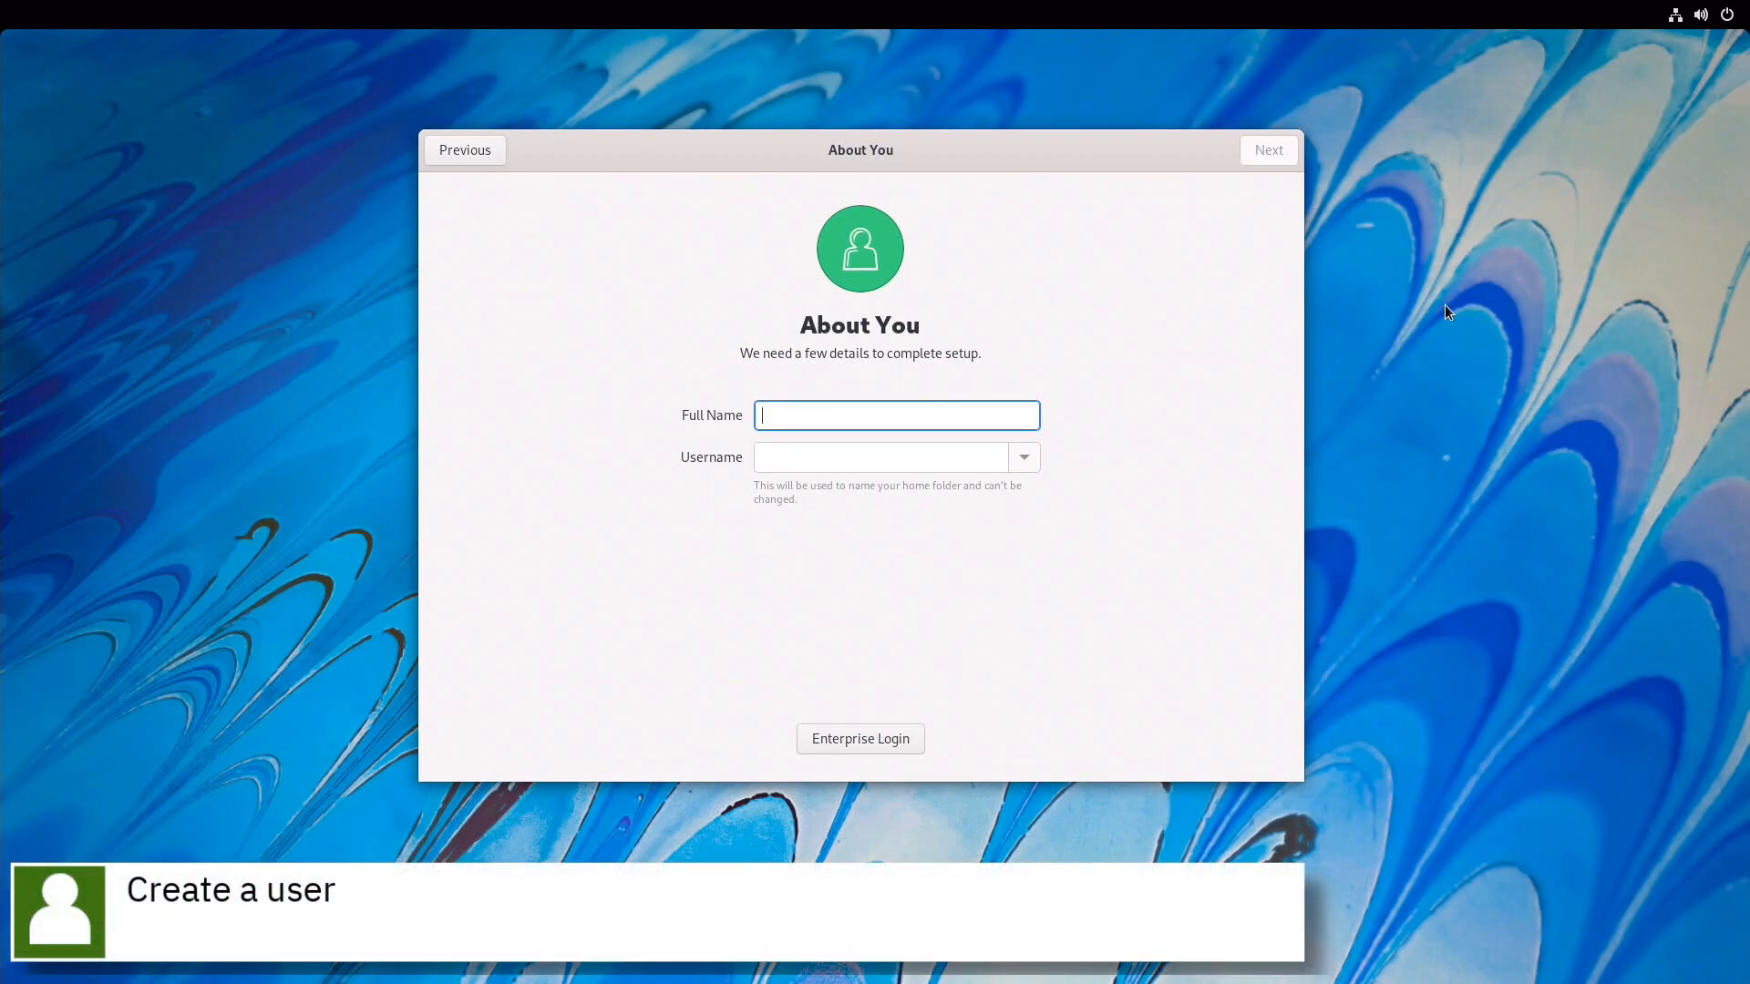
# Step: Enter the account's full name with an auto-filled username and continue
pyautogui.write('ribalinux')
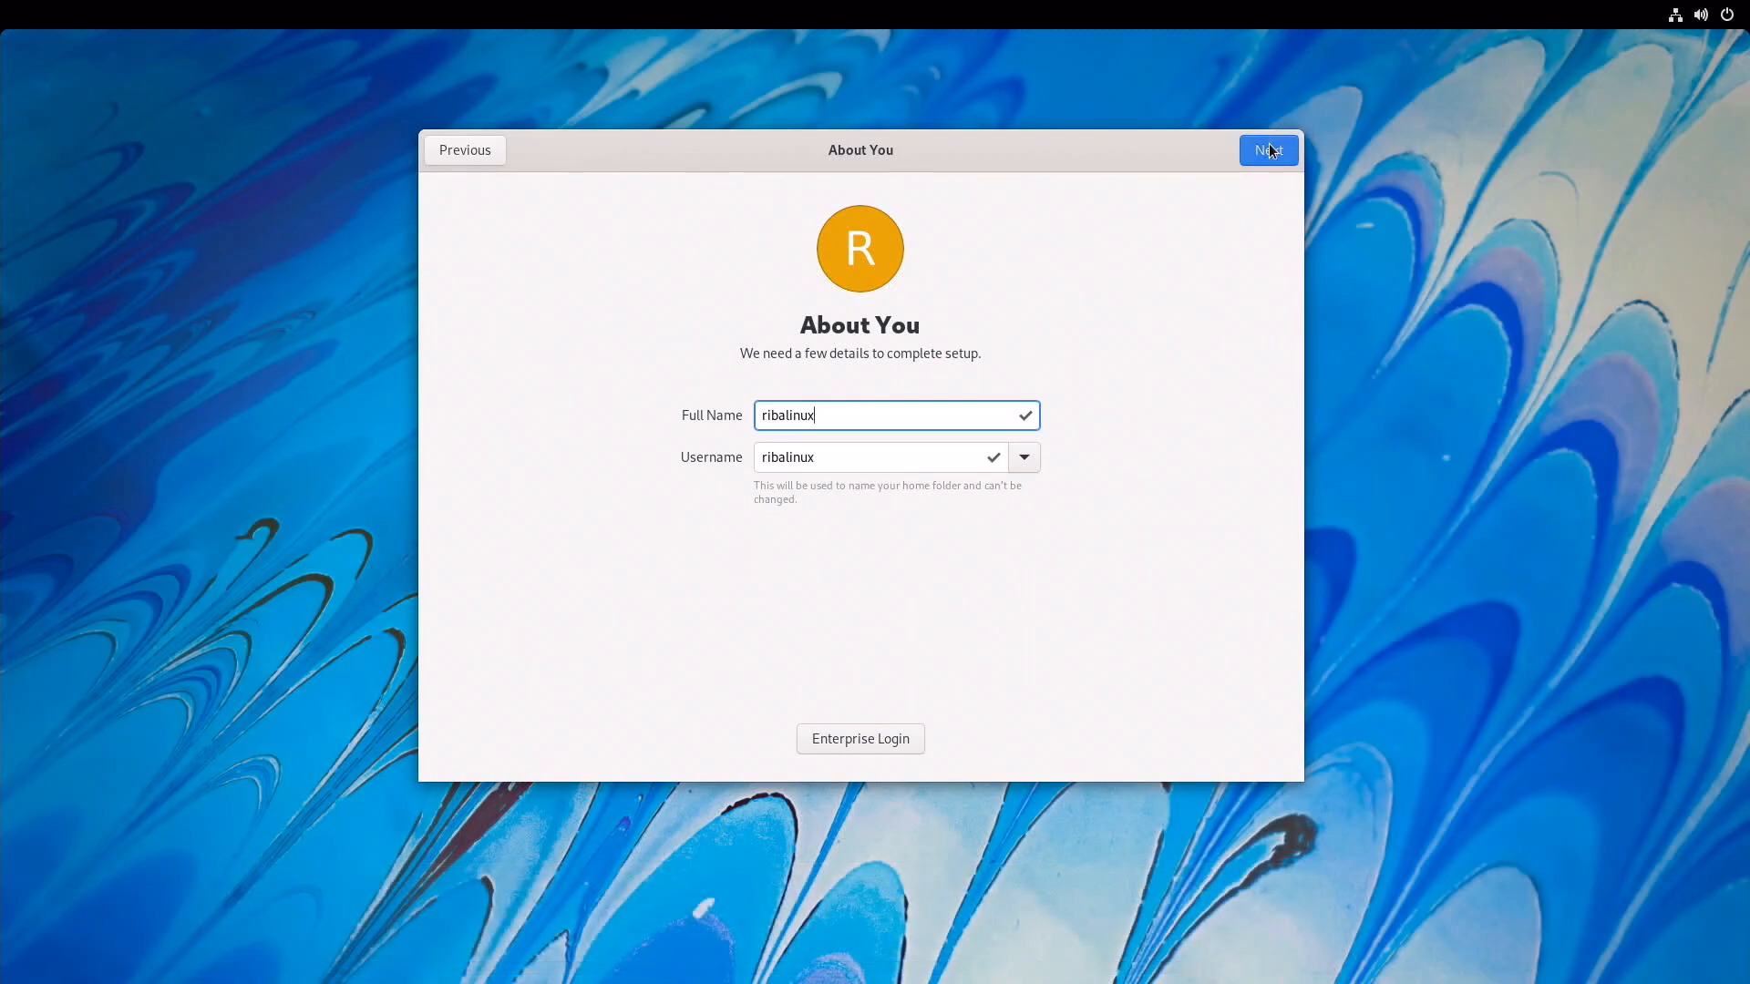
pyautogui.click(1268, 149)
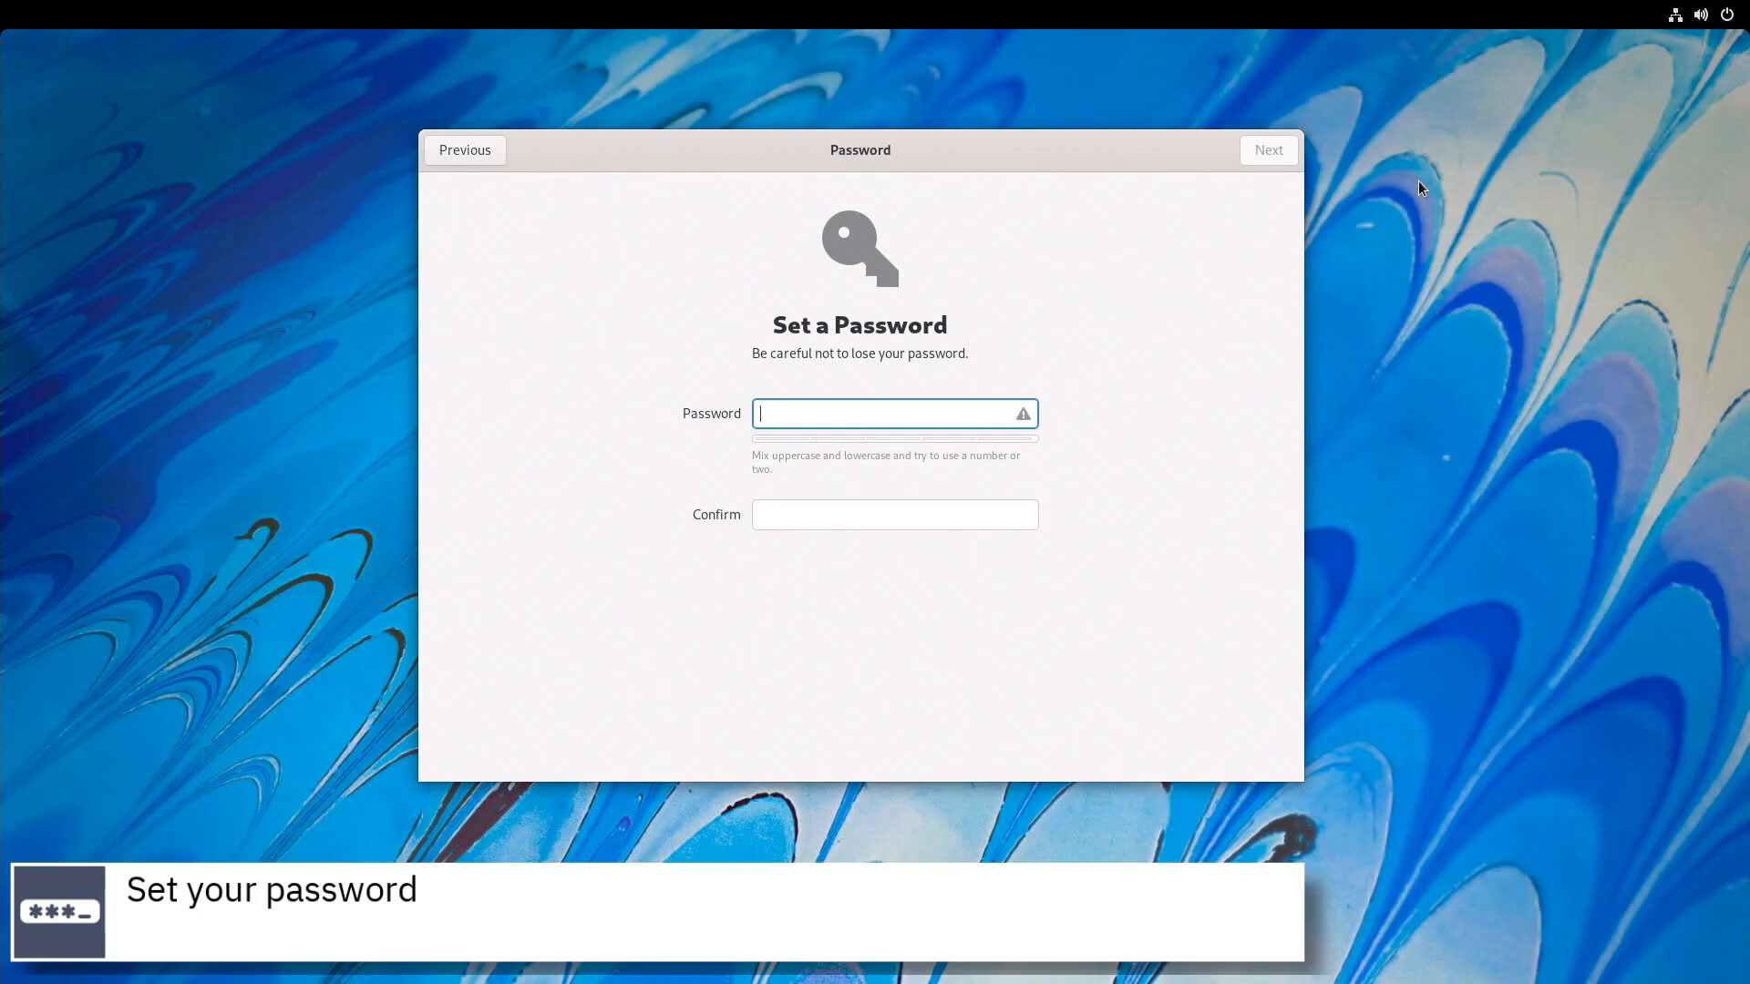
# Step: Set and confirm the account password, reaching the All done page
pyautogui.write('password')
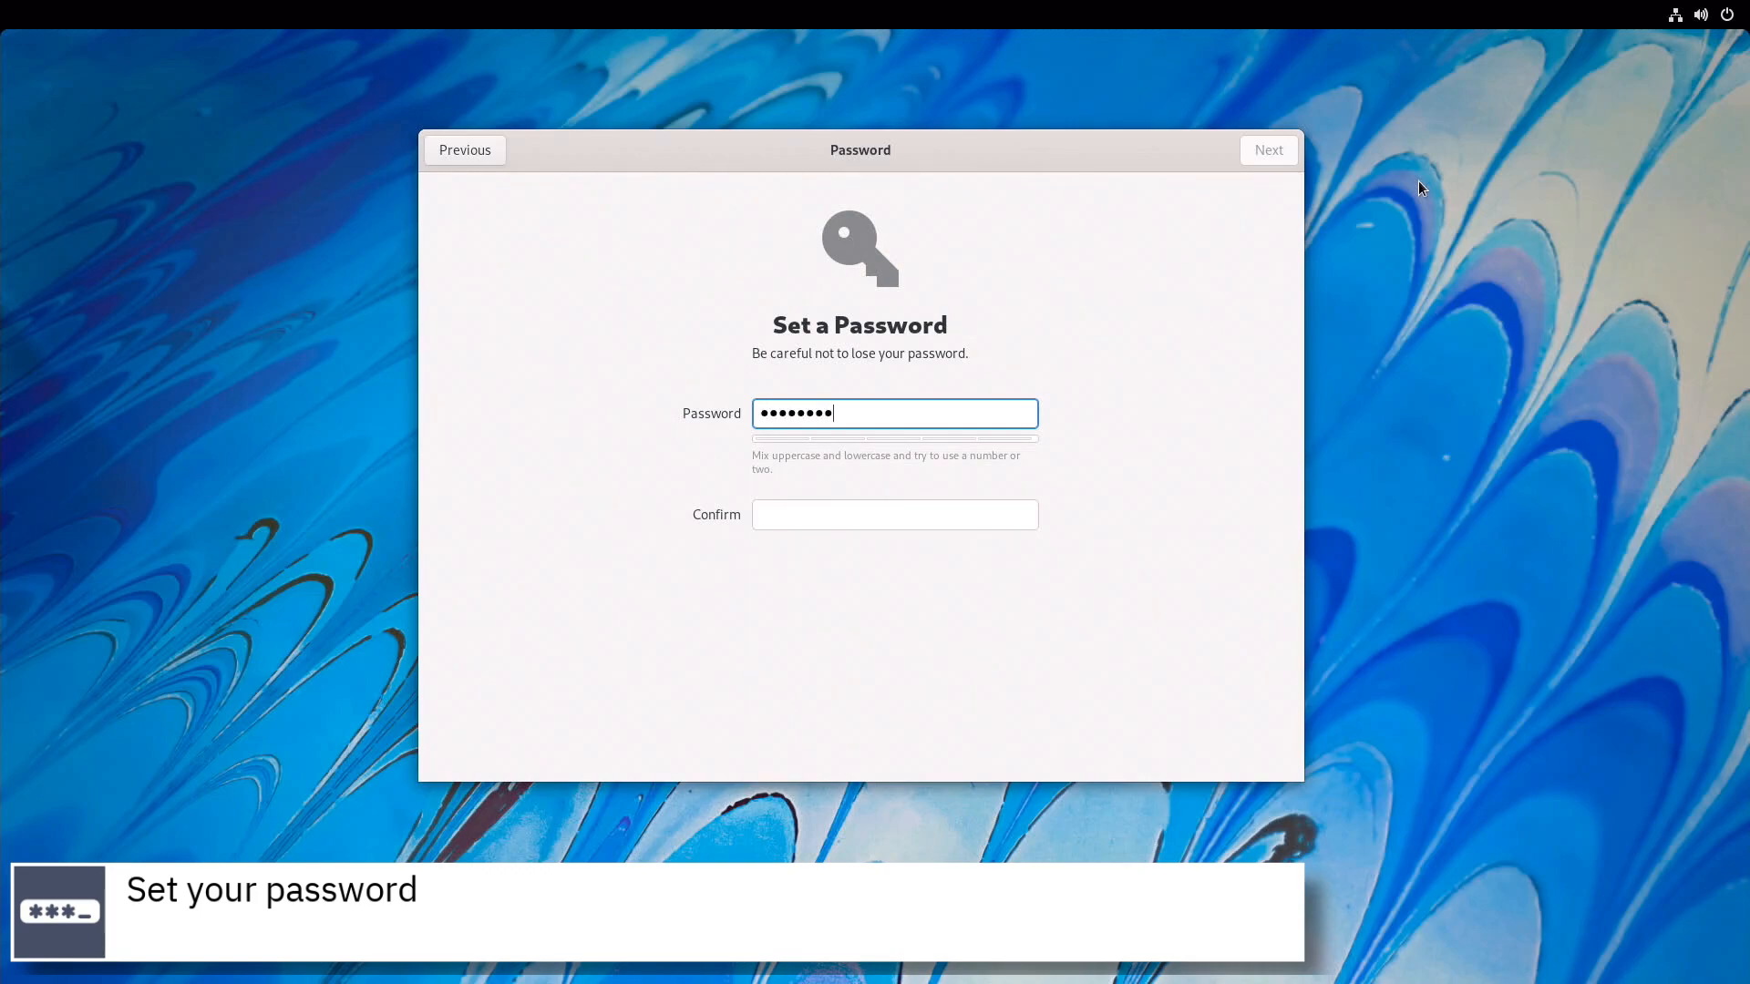
pyautogui.write('•••••')
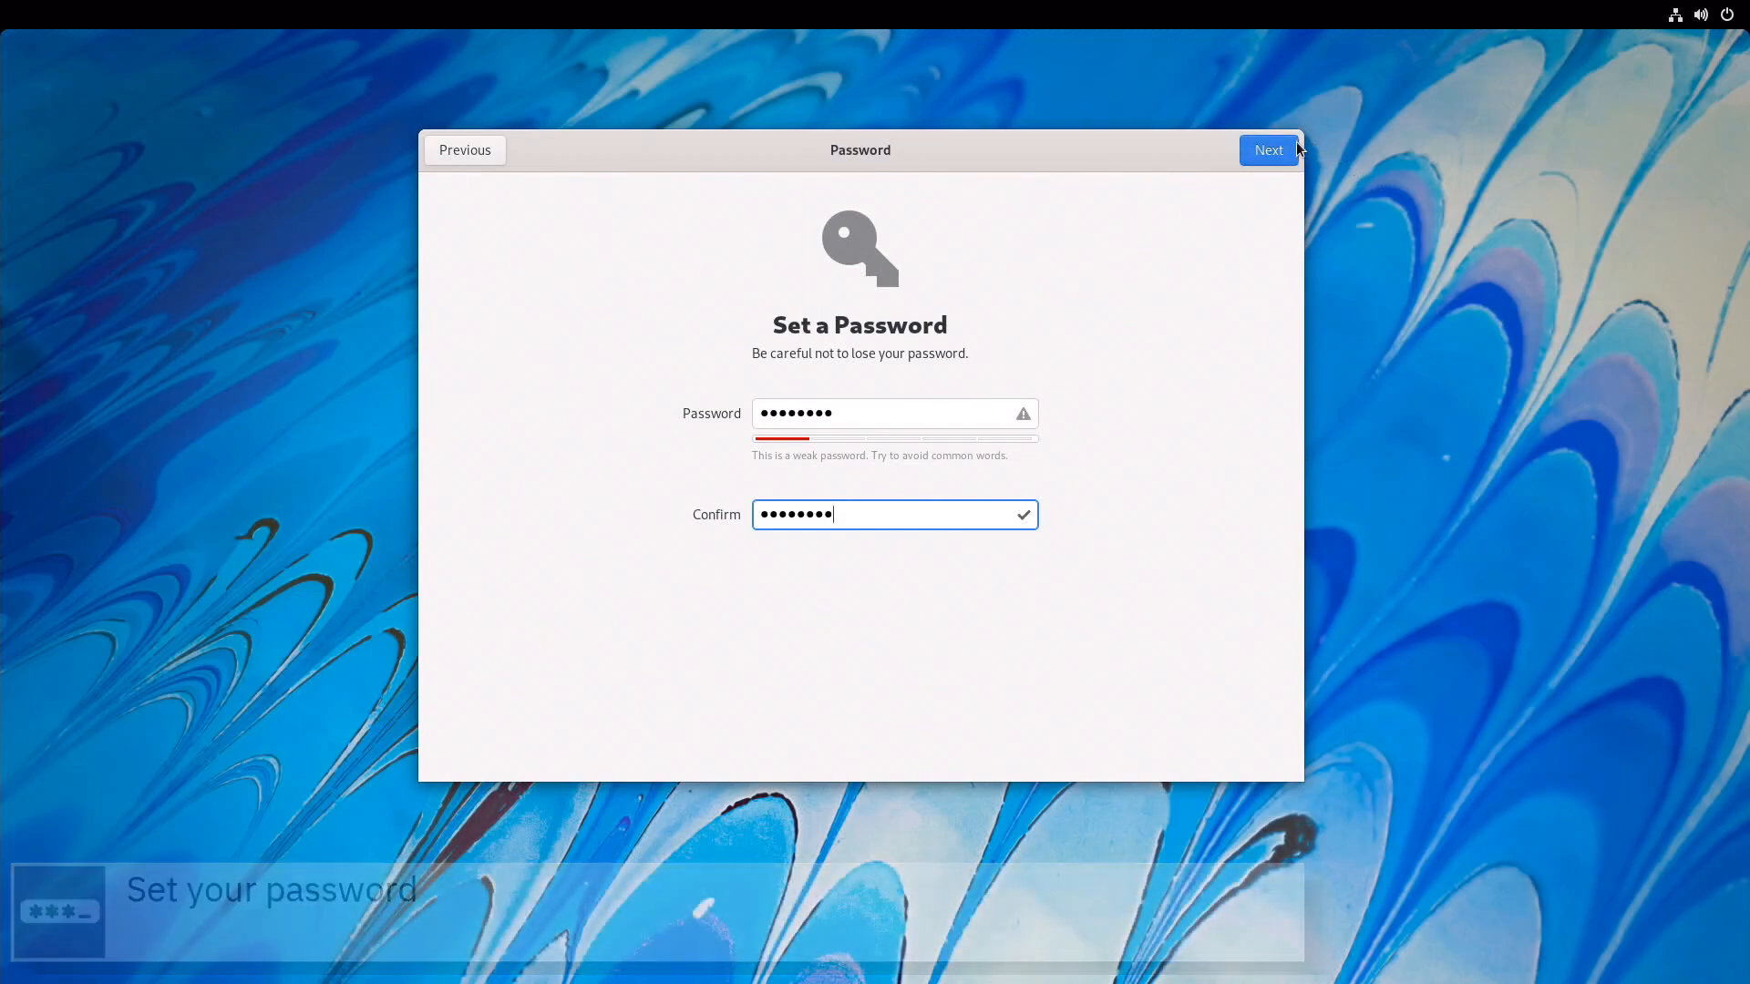
pyautogui.click(1268, 150)
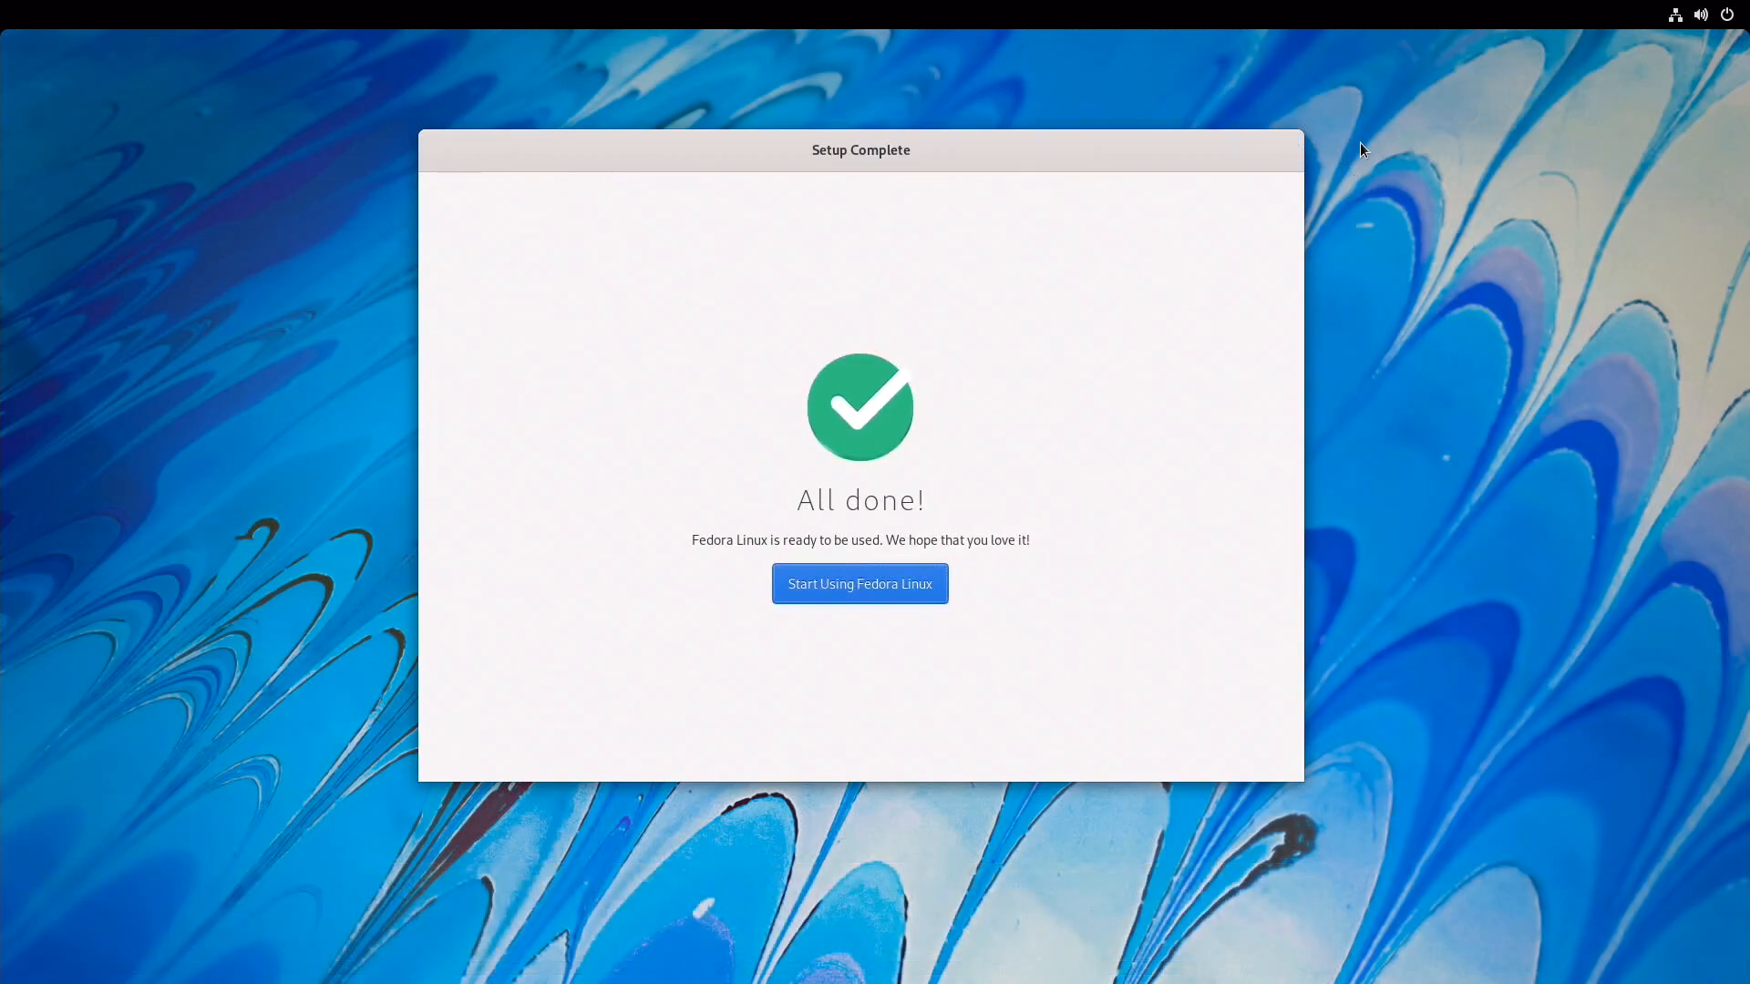